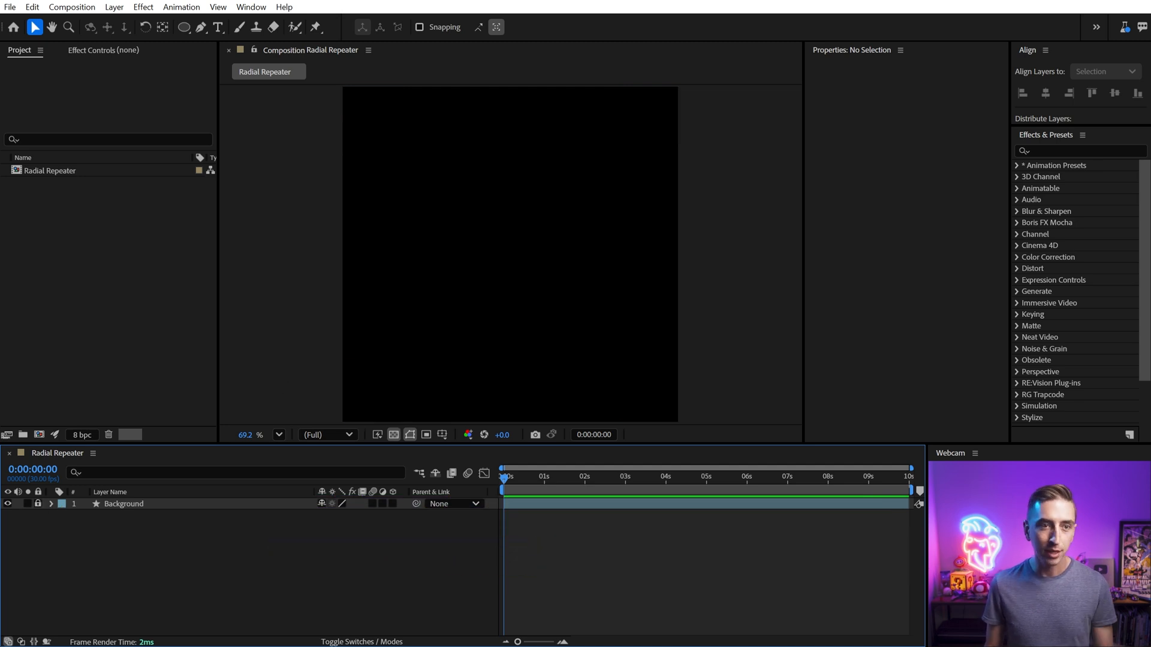
Create a white ellipse shape layer and shrink the circle to about 200 px
left_click(184, 27)
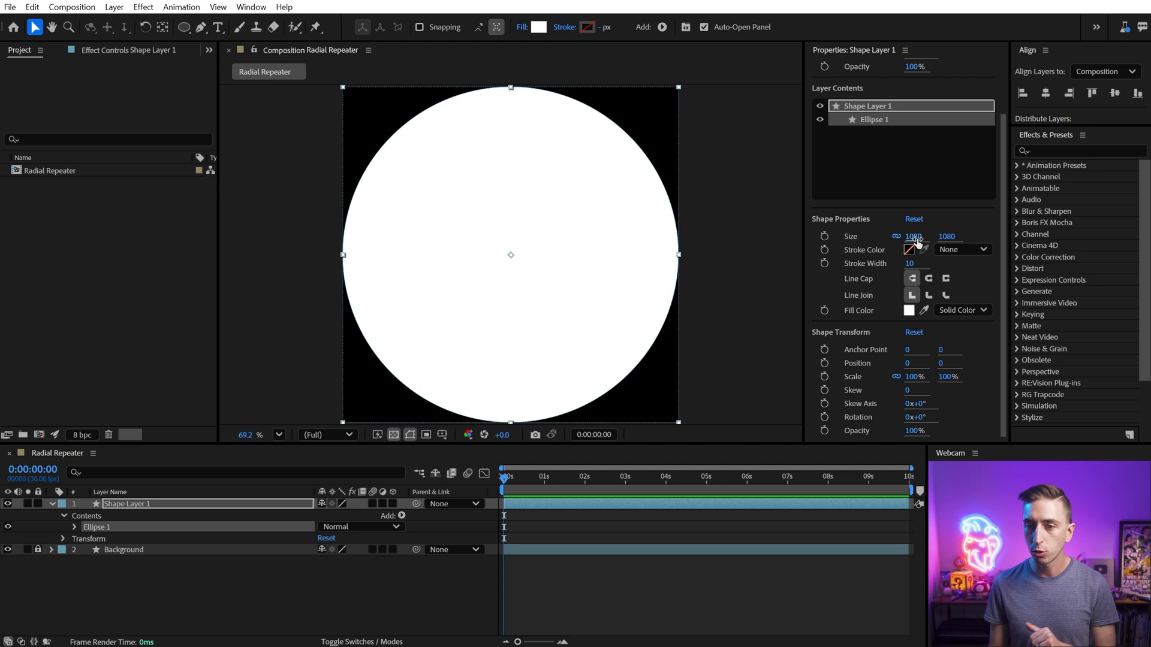
left_click_drag(914, 236, 913, 236)
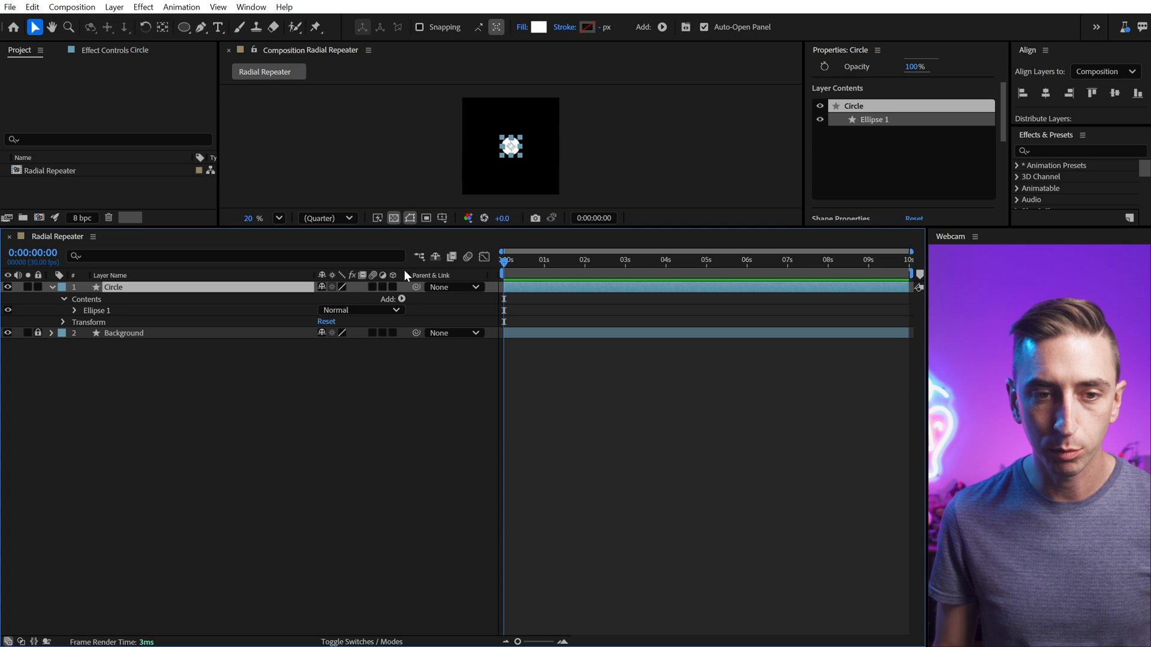
Add a Repeater with 7 copies and zero its transform position so the copies stack
left_click(402, 299)
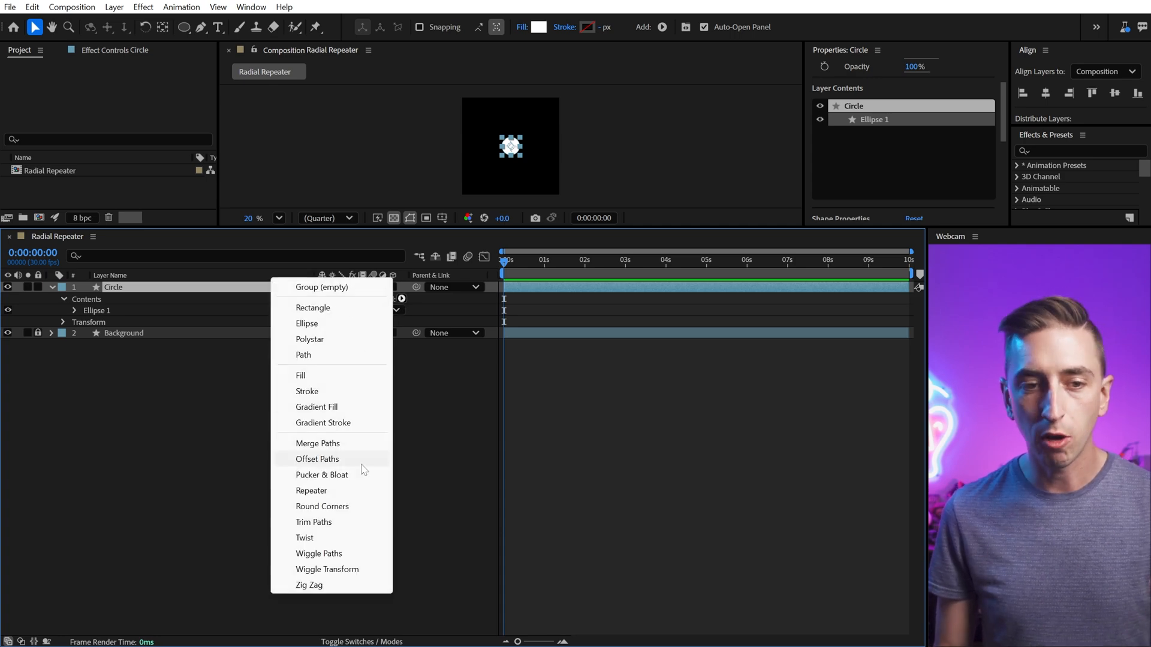
mouse_move(335, 323)
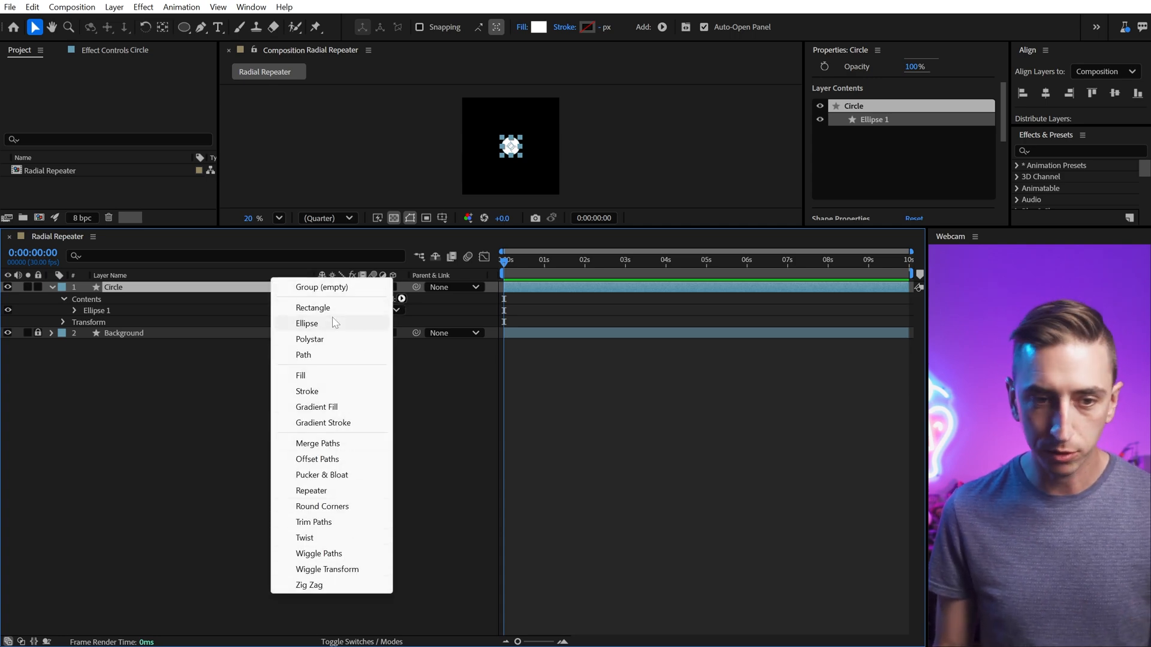
left_click(312, 490)
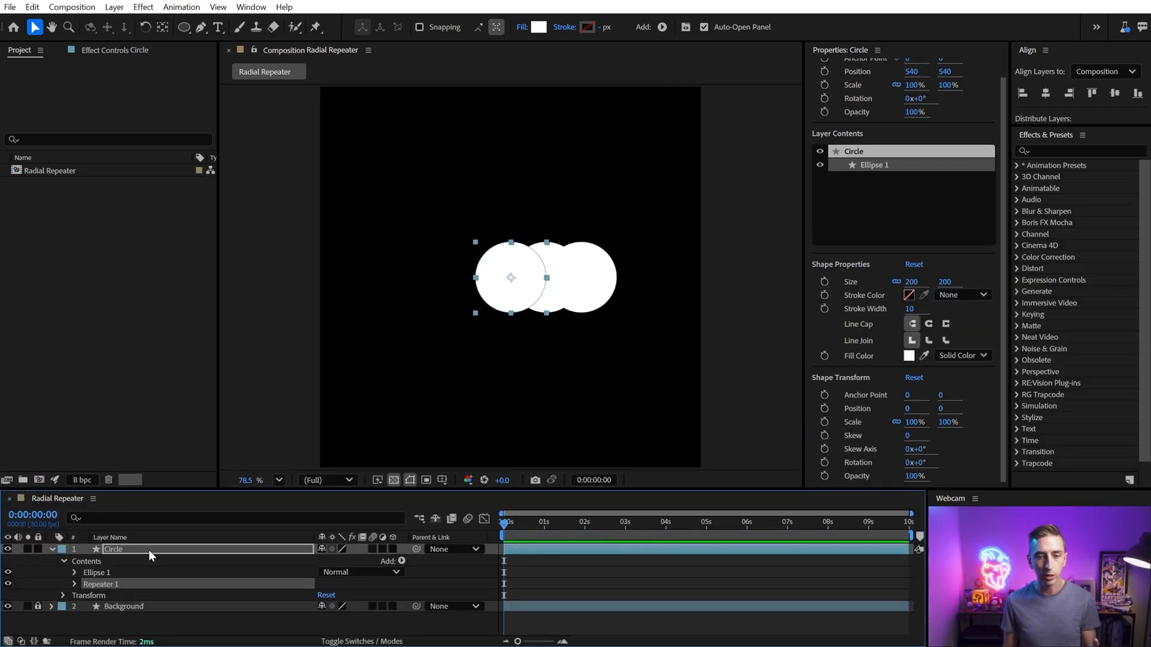
mouse_move(152, 511)
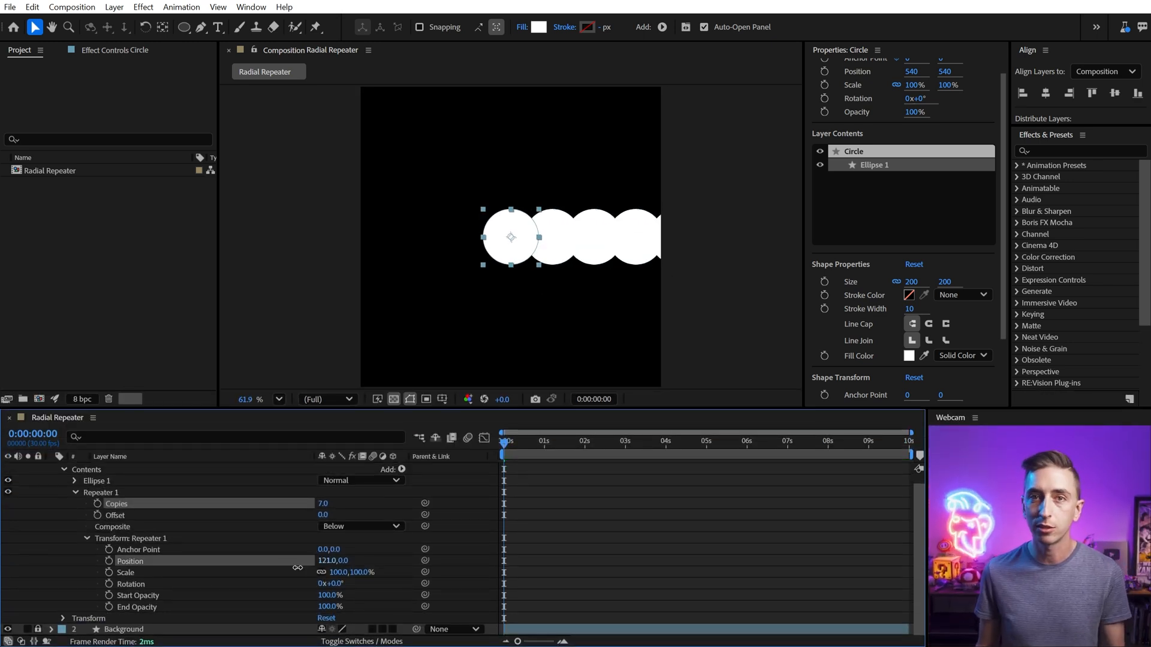
left_click_drag(326, 561, 308, 561)
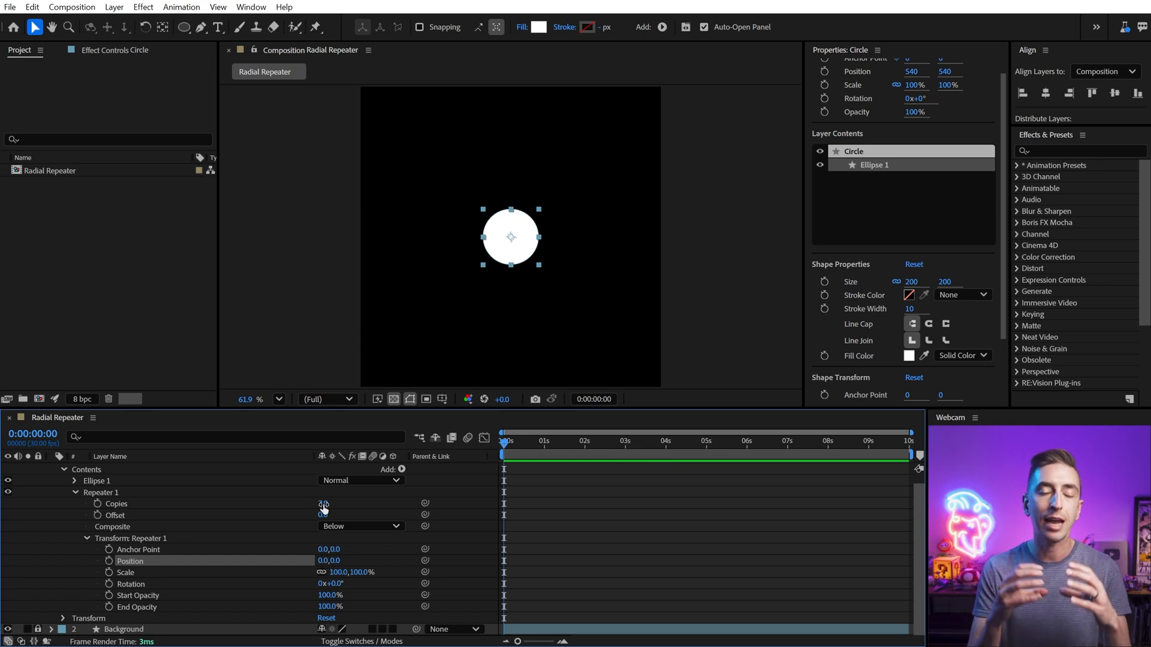
Scrub Ellipse Path 1 Position Y negative so the circle sits near the top of the frame
left_click(322, 506)
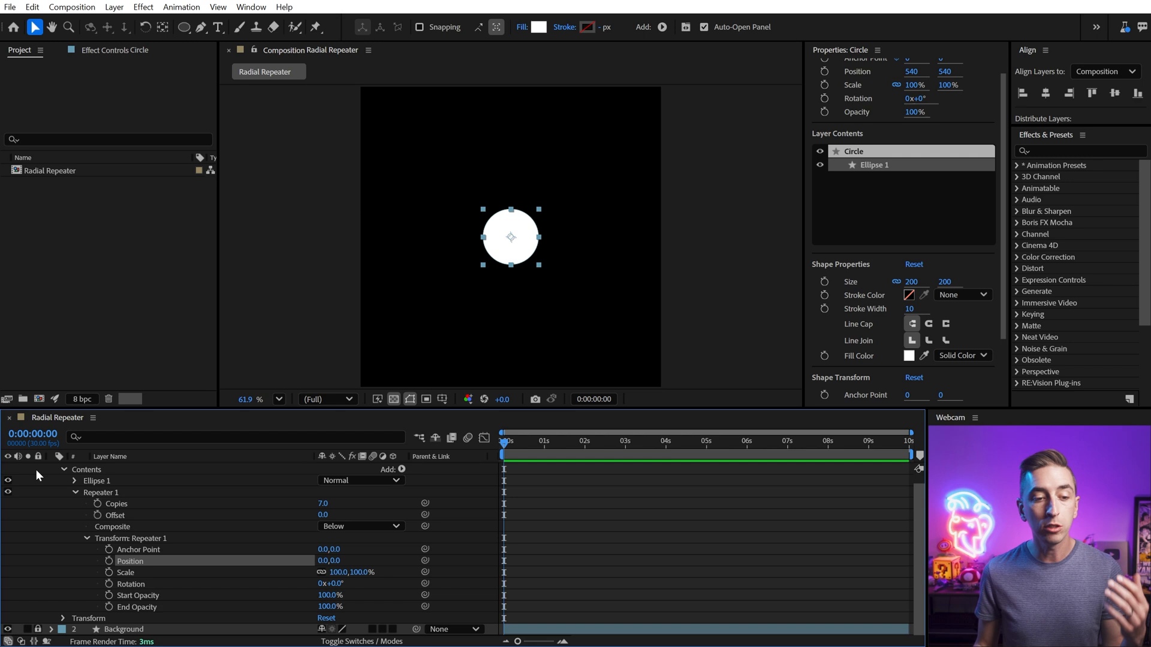
left_click(73, 479)
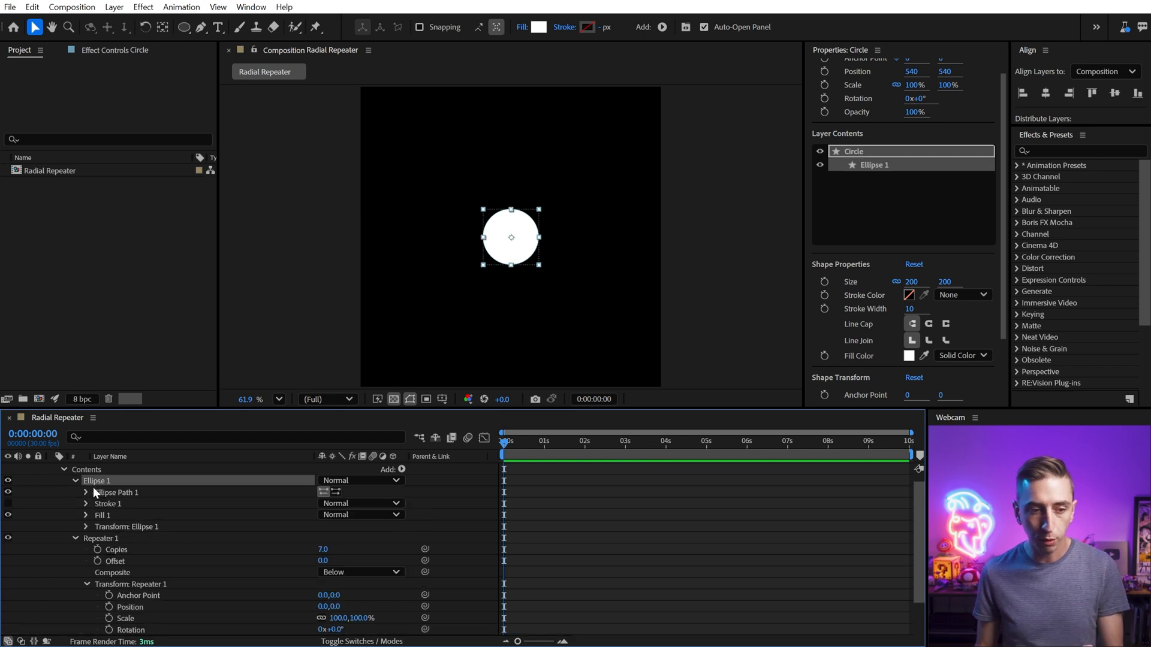
left_click(86, 492)
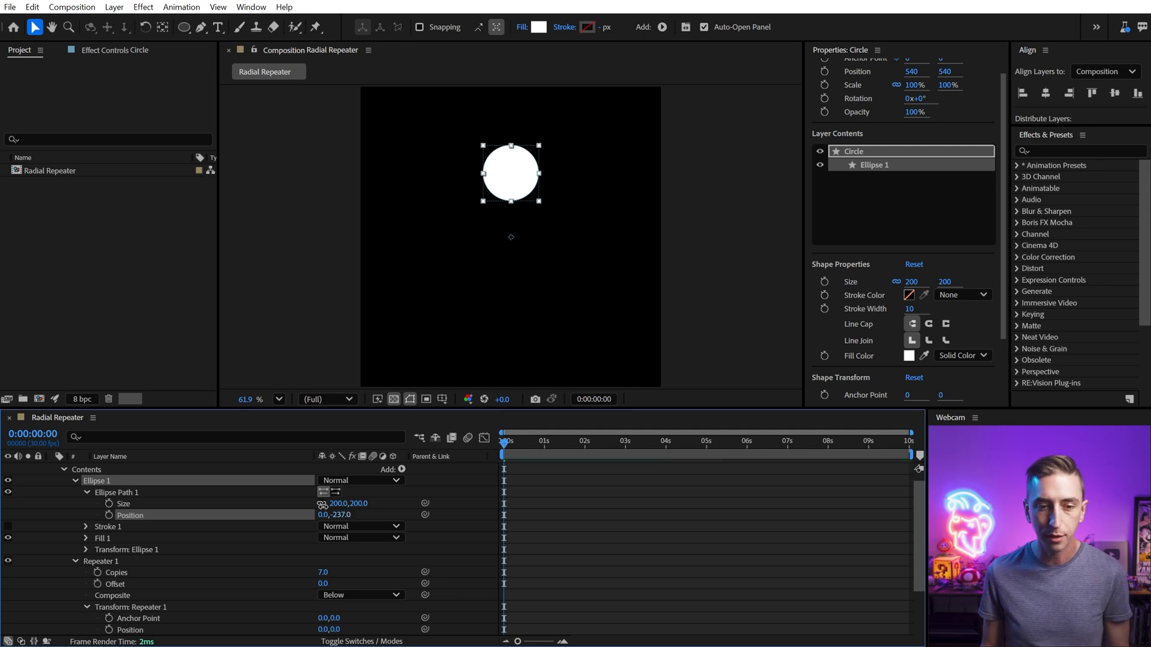
left_click_drag(346, 514, 345, 506)
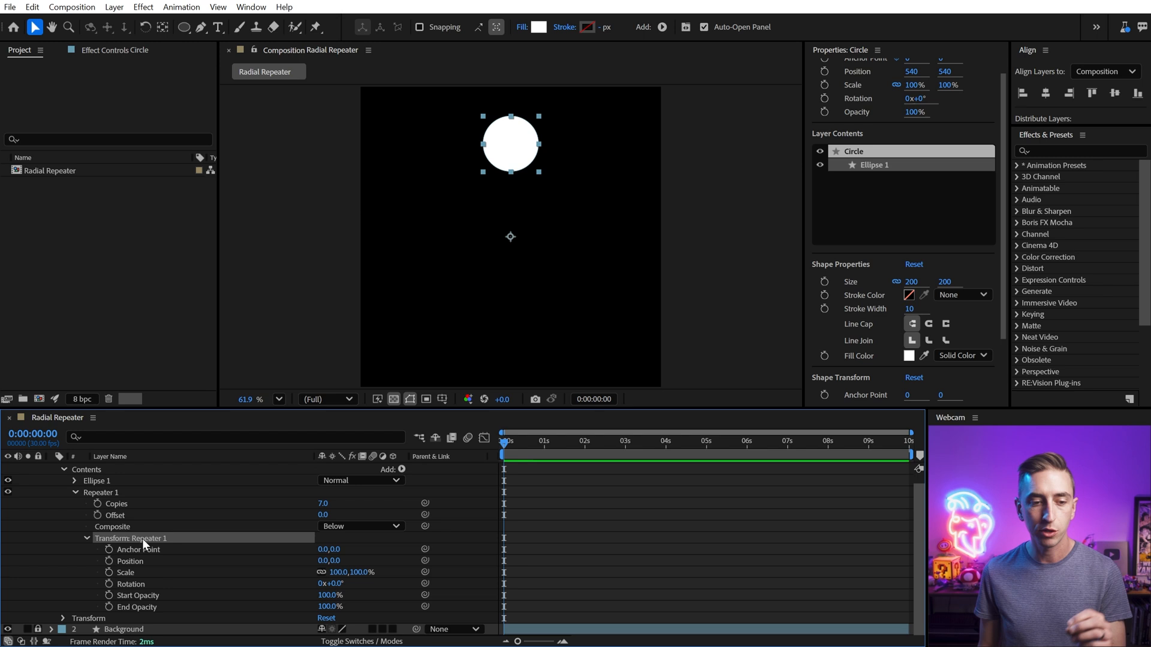
Scrub the Repeater 1 transform Rotation to fan the seven circles around the layer centre
left_click(131, 584)
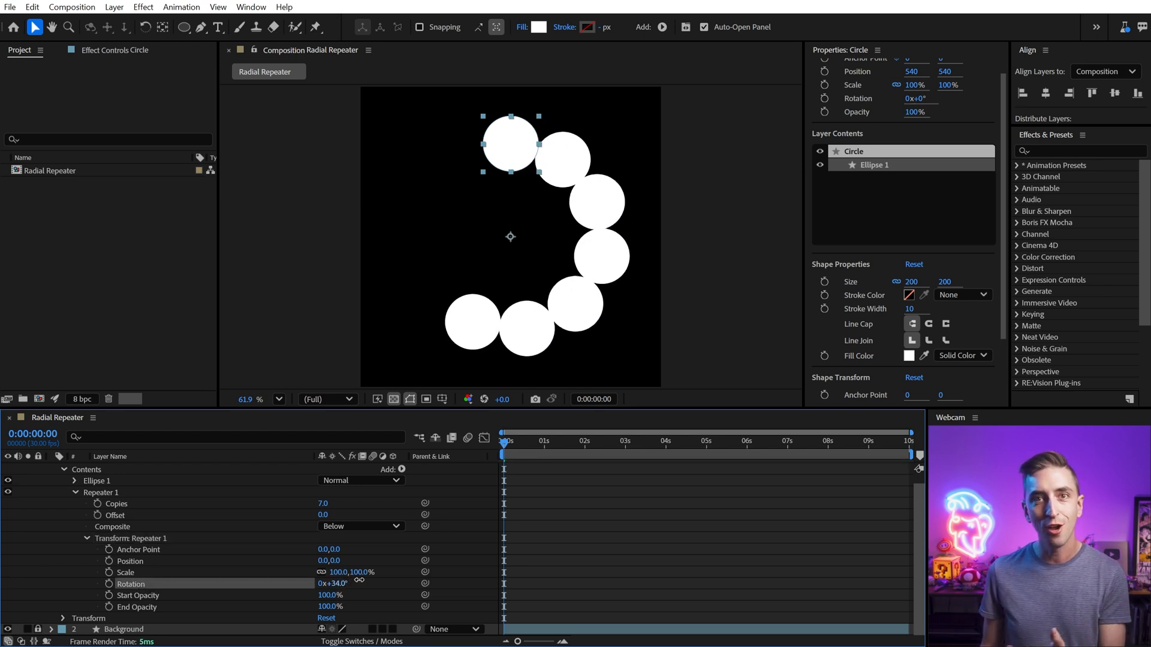
left_click_drag(334, 584, 356, 584)
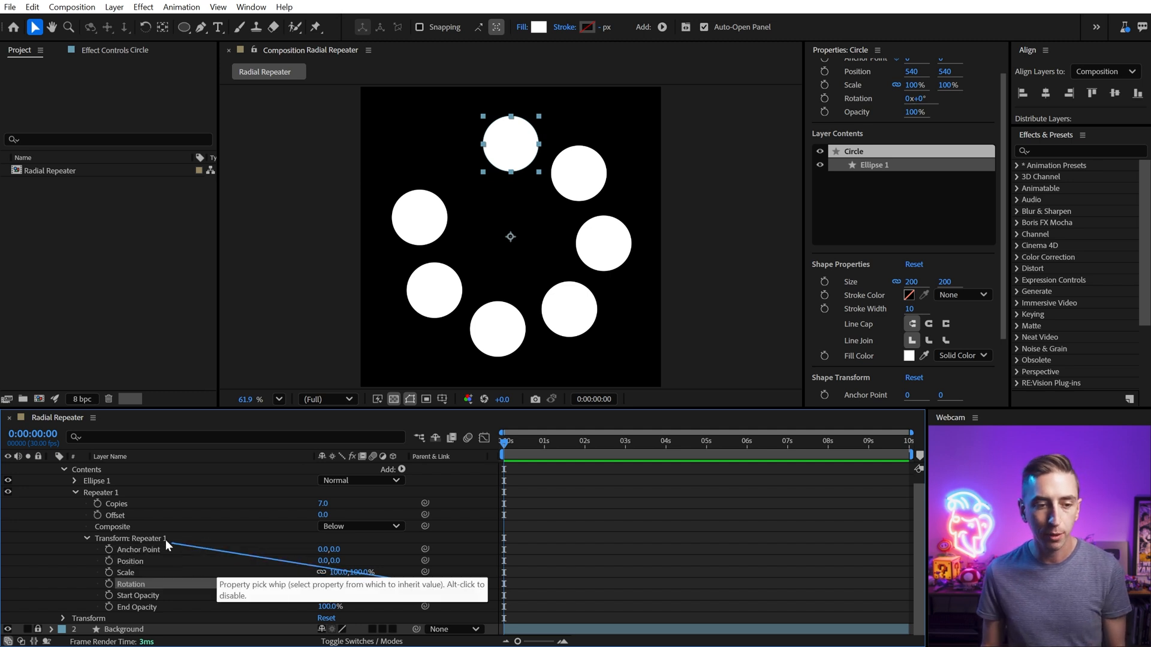
Drive the repeater rotation with the expression 360 / content("Repeater 1").copies
left_click(115, 503)
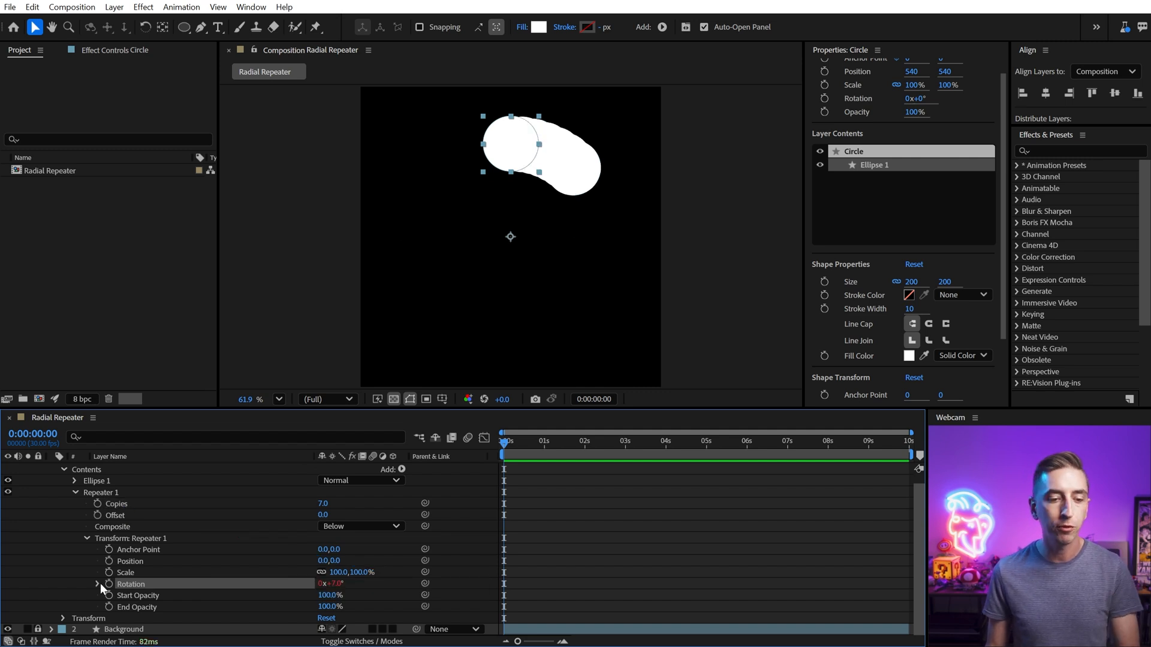
left_click(107, 584)
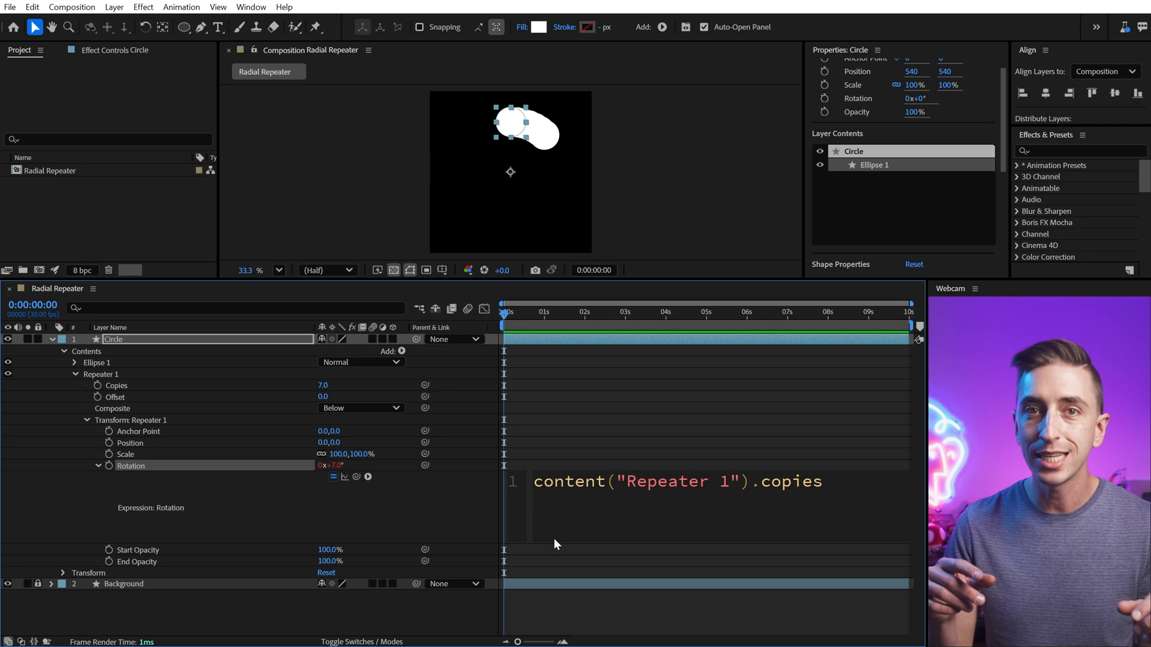
type("360")
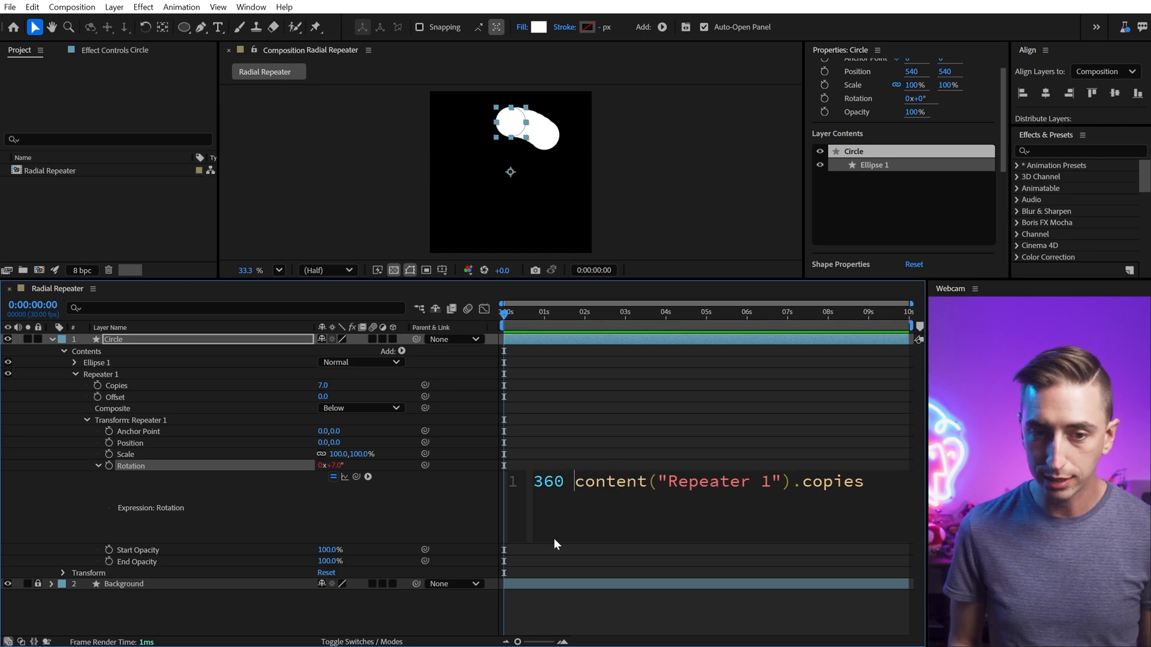
type("/")
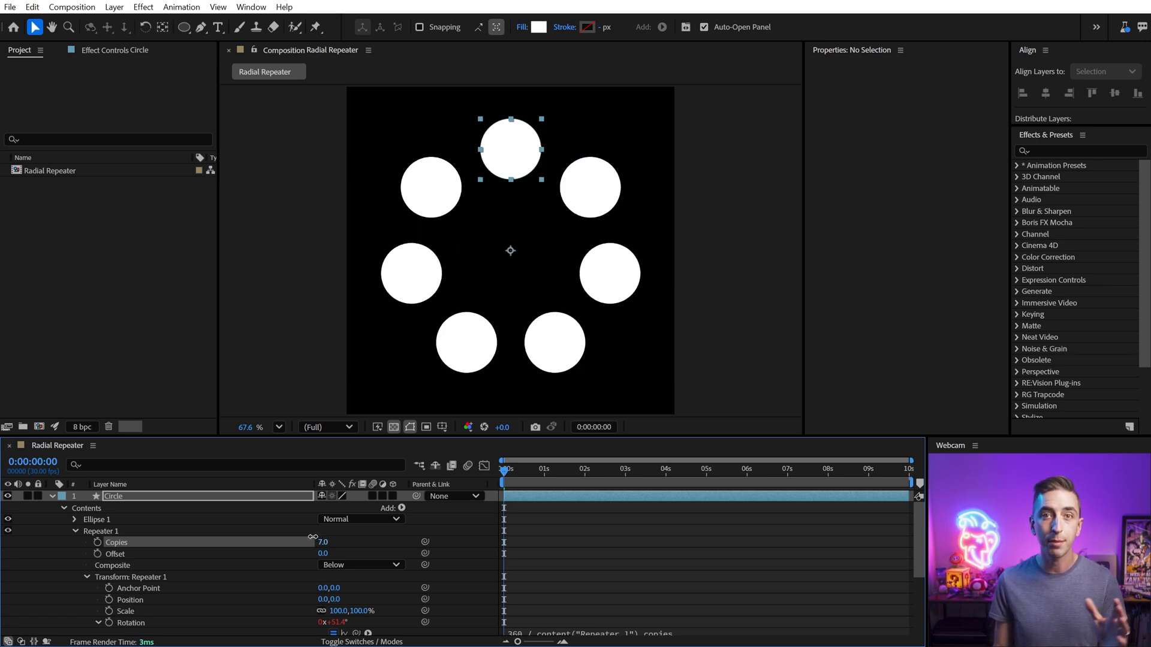
Apply a Slider Control named Copies to the Circle layer, linked to the repeater copies, set to 8
left_click(114, 495)
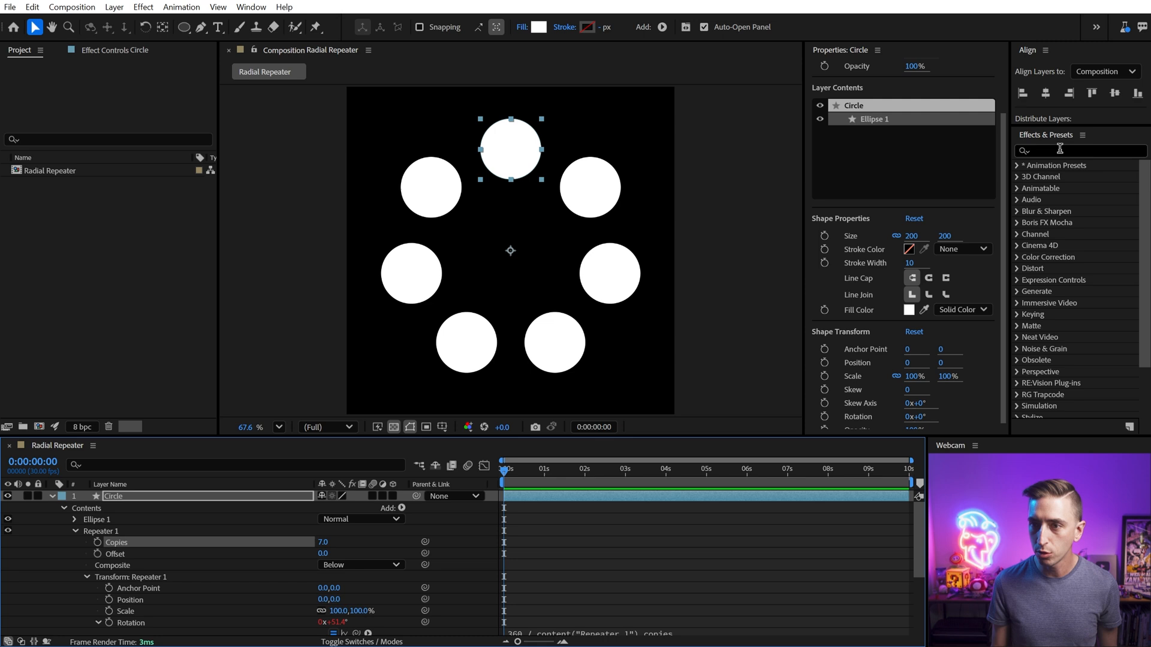
type("slider")
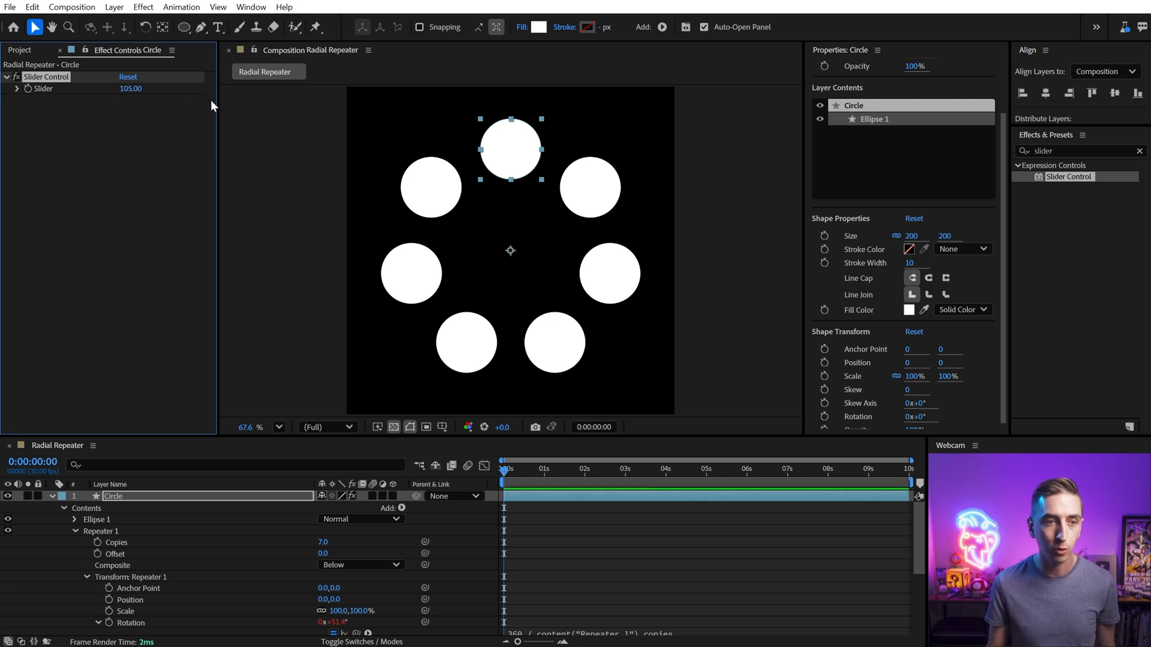
left_click(131, 88)
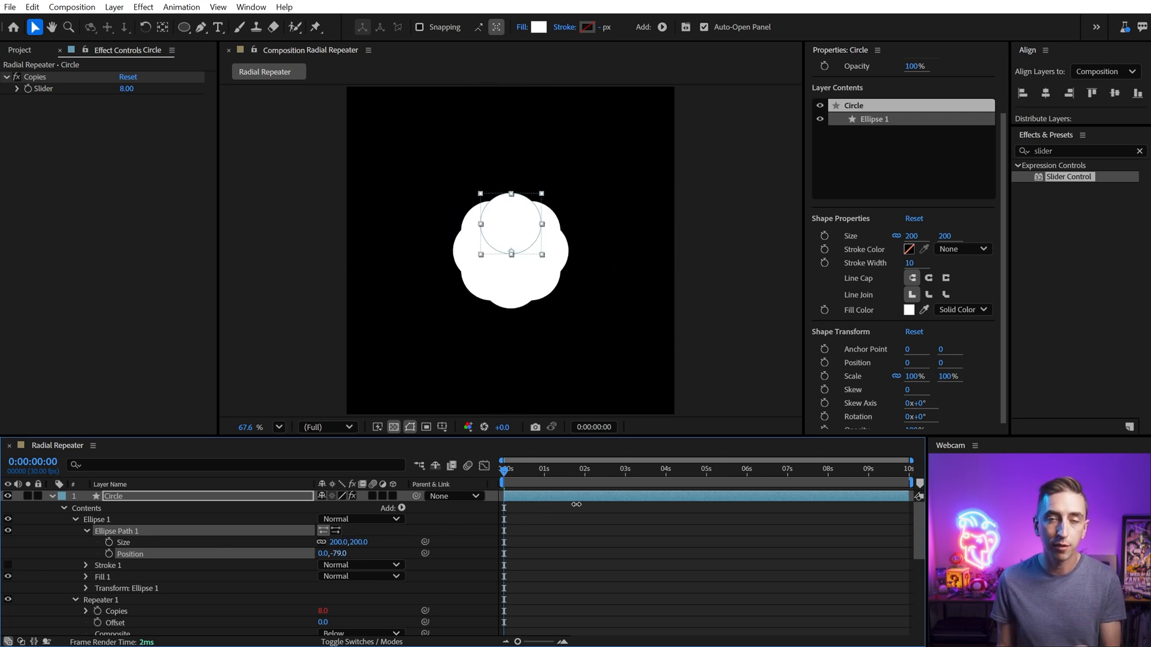
Set Ellipse Path Position Y to -299 and duplicate the slider as Position Offset
type("-299.0")
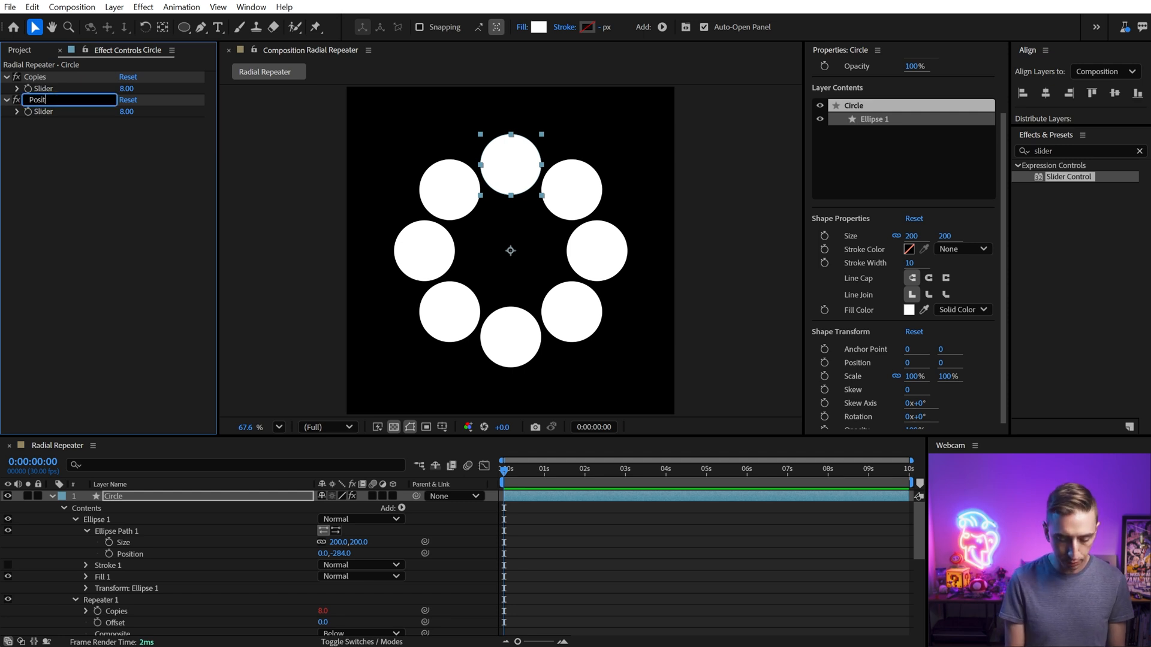
type("Position Offset")
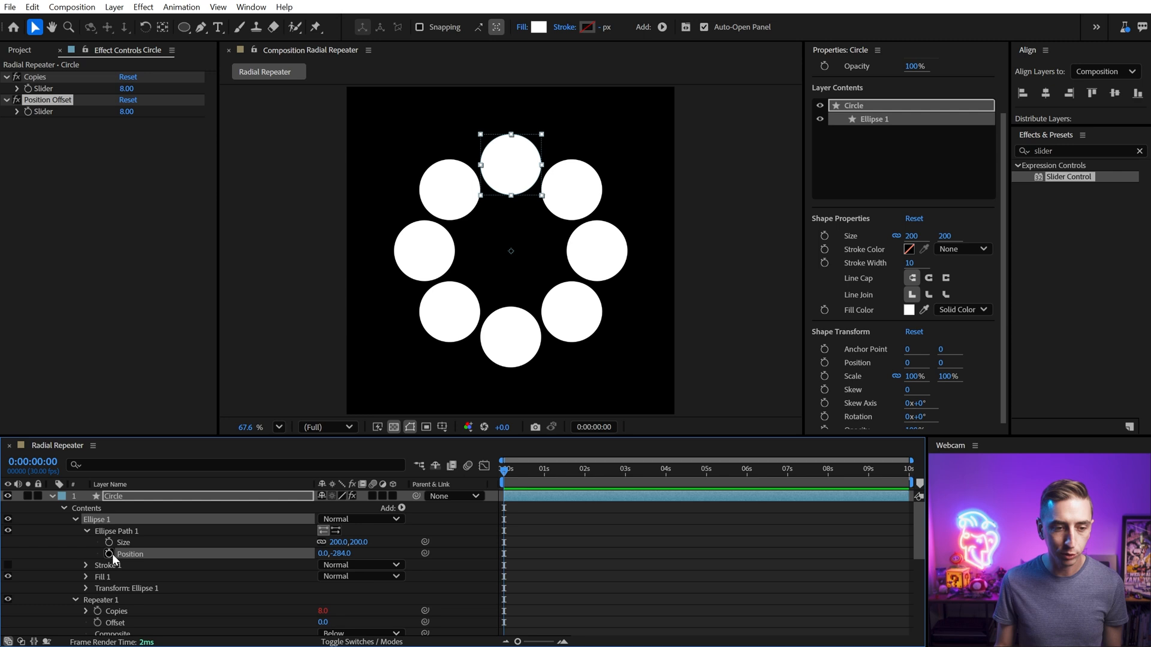
Write the expression [value[0], effect("Position Offset")("Slider")] on the ellipse path position
left_click(109, 554)
type("[value[0]")
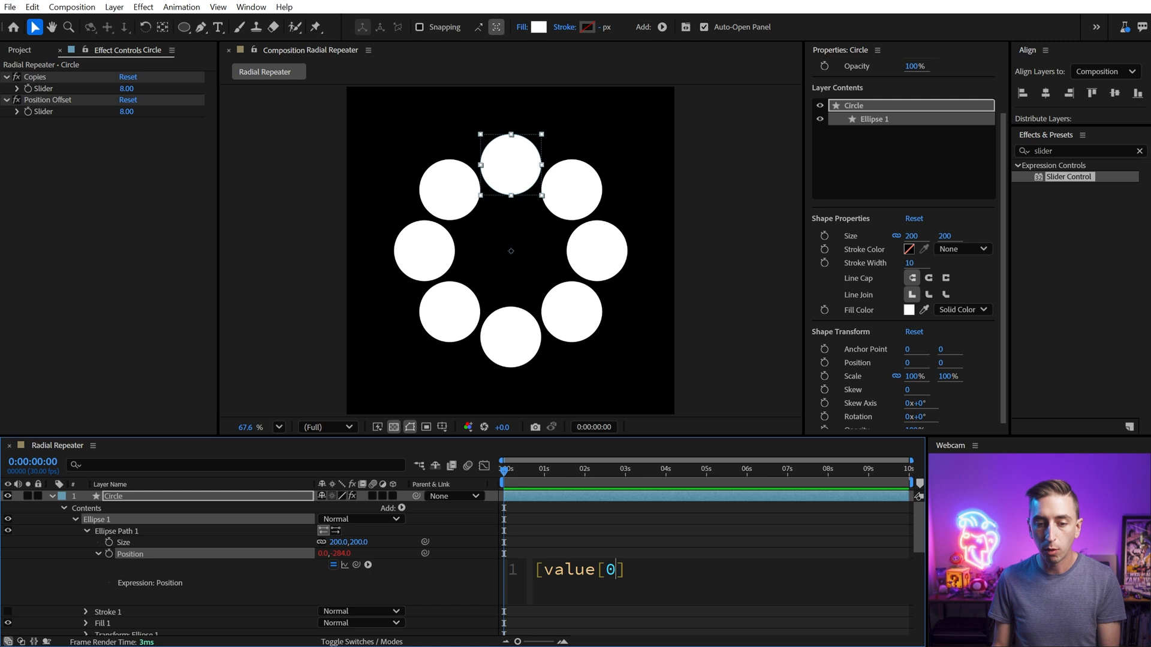
left_click(580, 569)
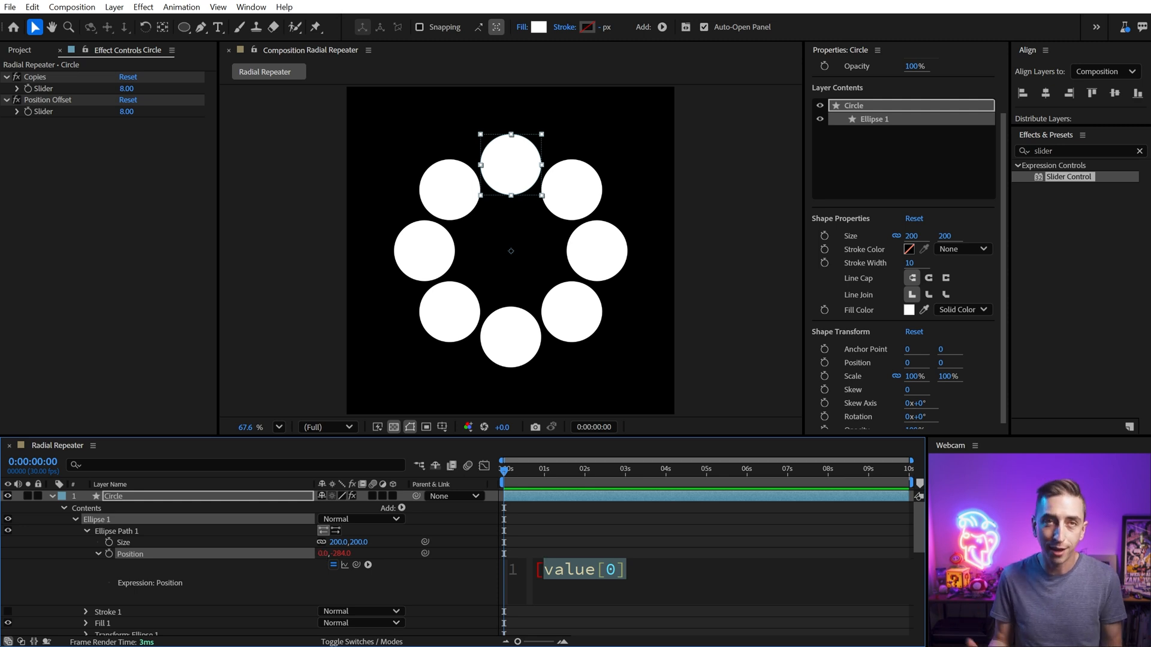
type("0")
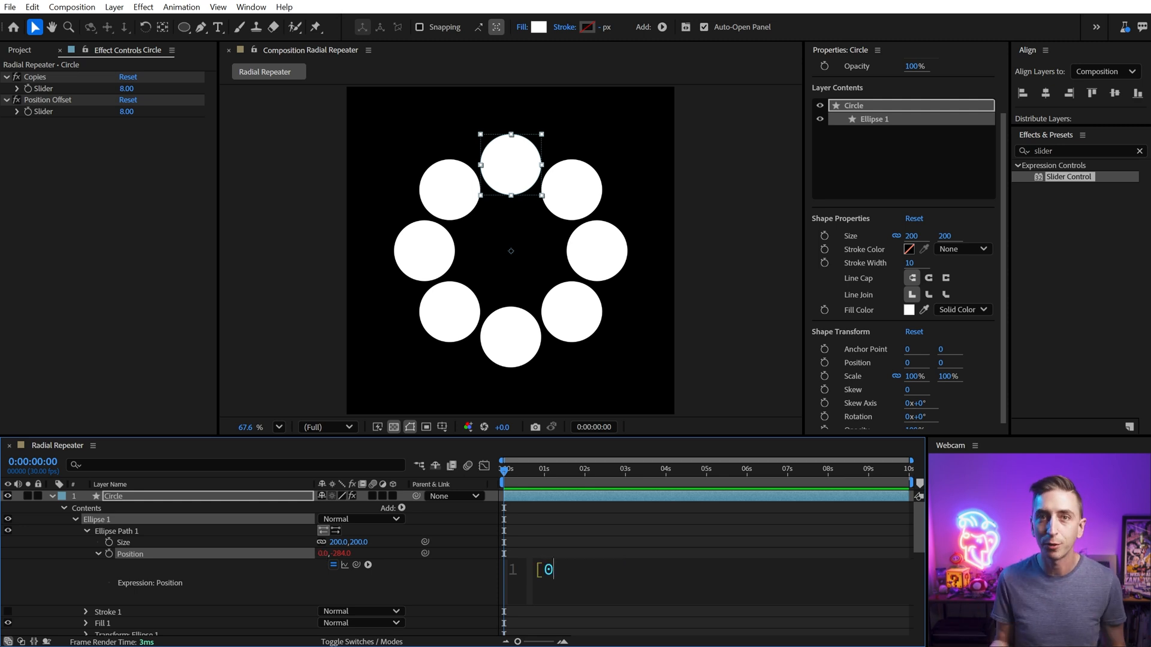
type("value[0]")
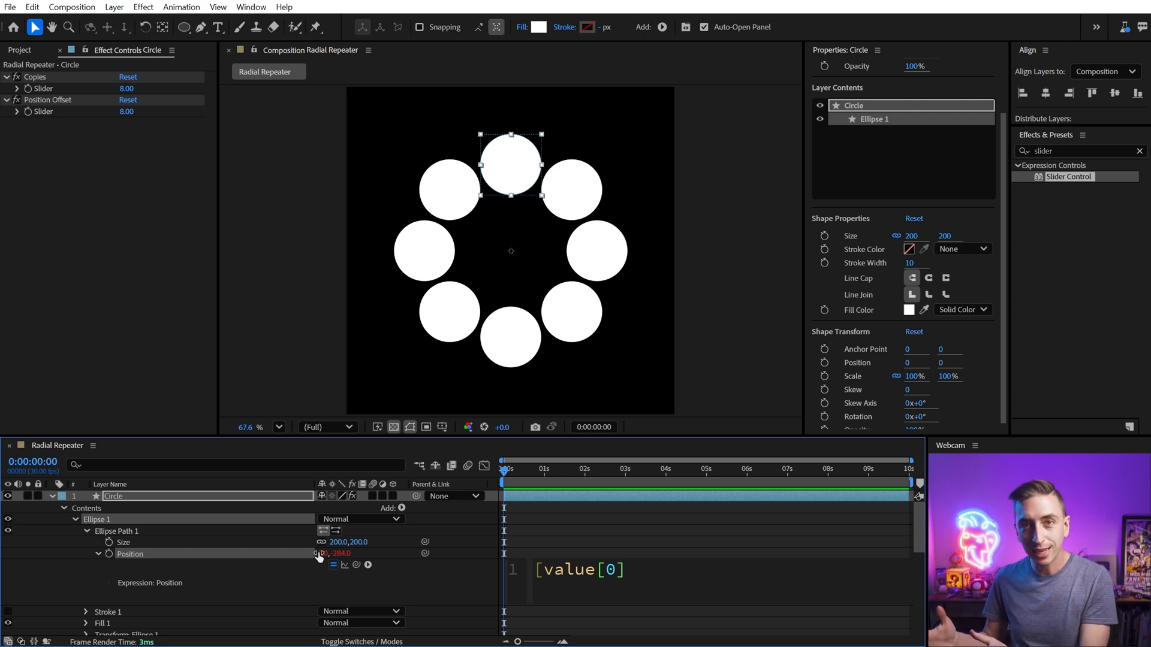
type(",")
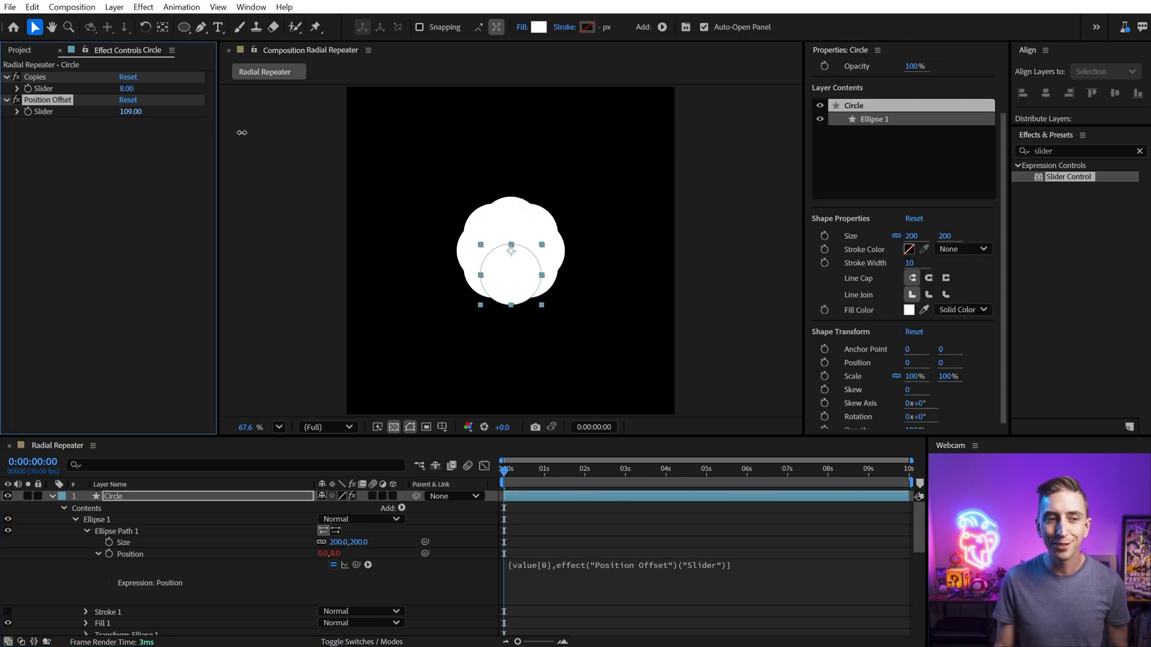
Scrub the Position Offset slider to 276 so the eight circles form a ring
left_click_drag(130, 110, 131, 110)
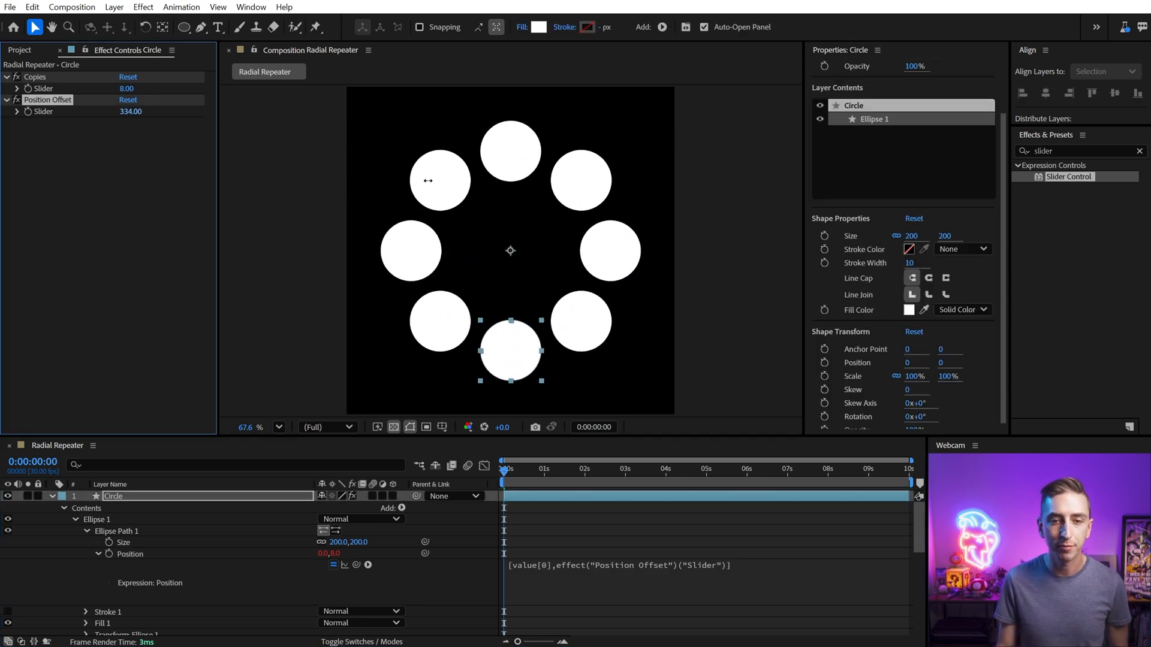
left_click_drag(128, 88, 135, 87)
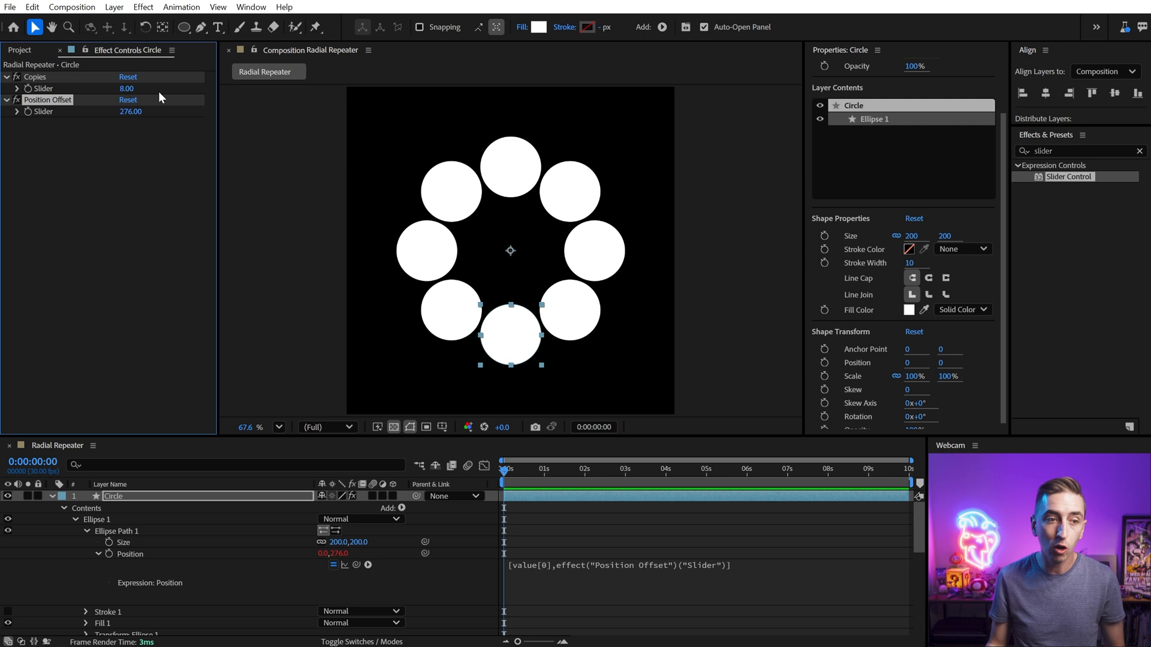
left_click(1079, 151)
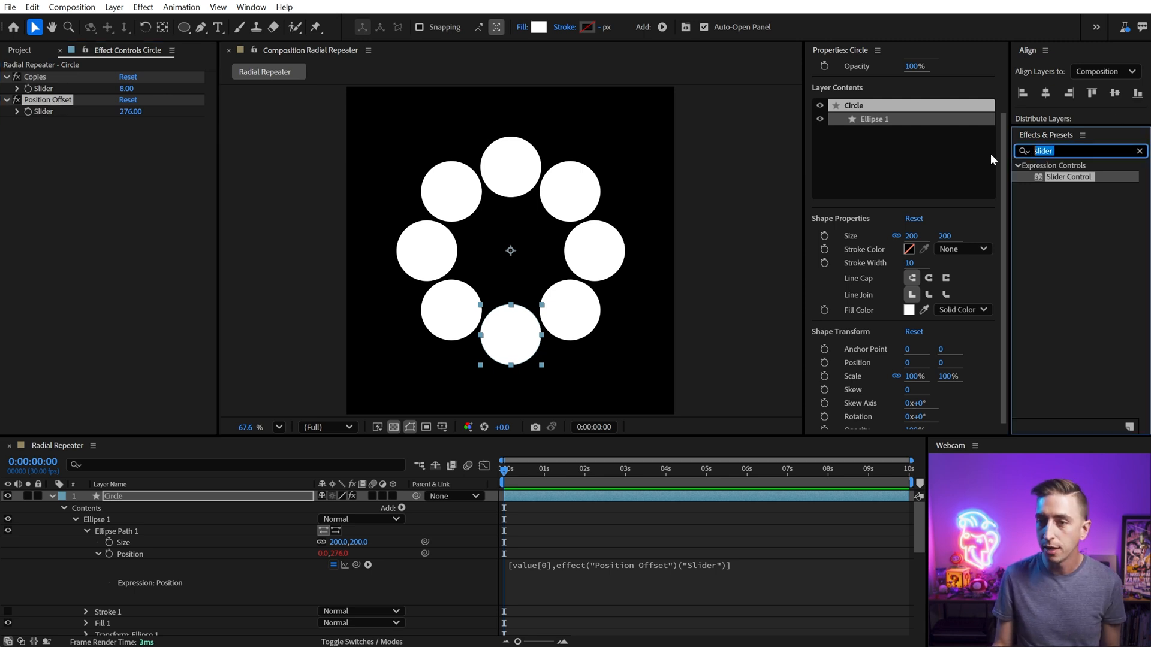
Apply an Angle Control to the Circle layer and rename it Rotation Offset at 0°
type("angle")
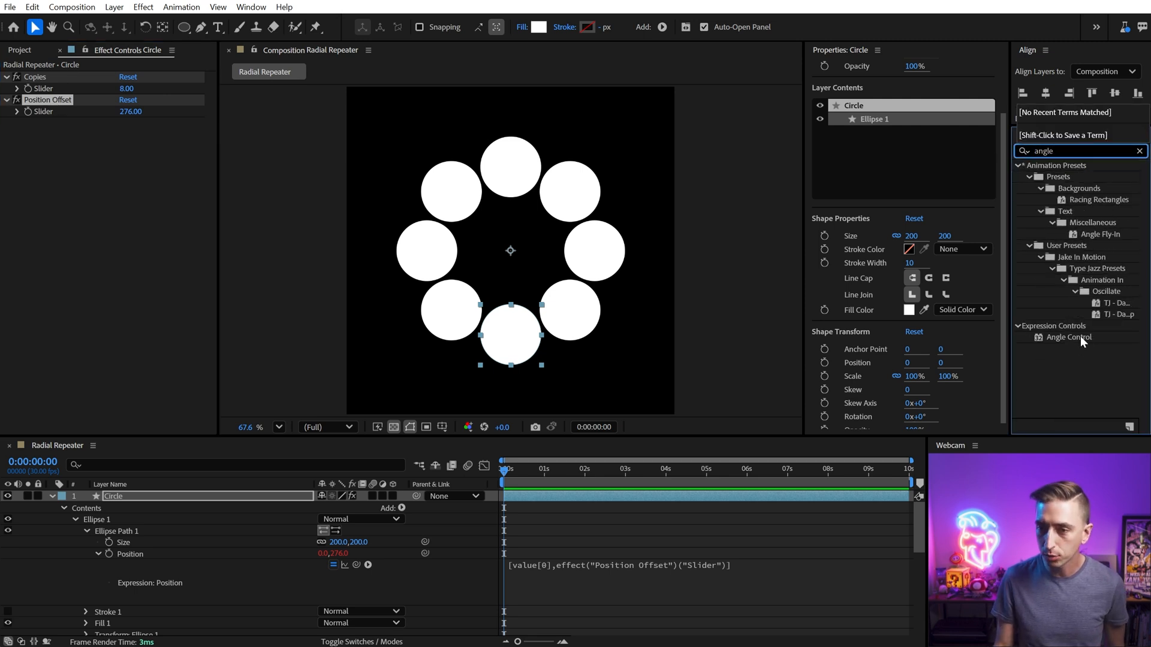
double_click(1070, 337)
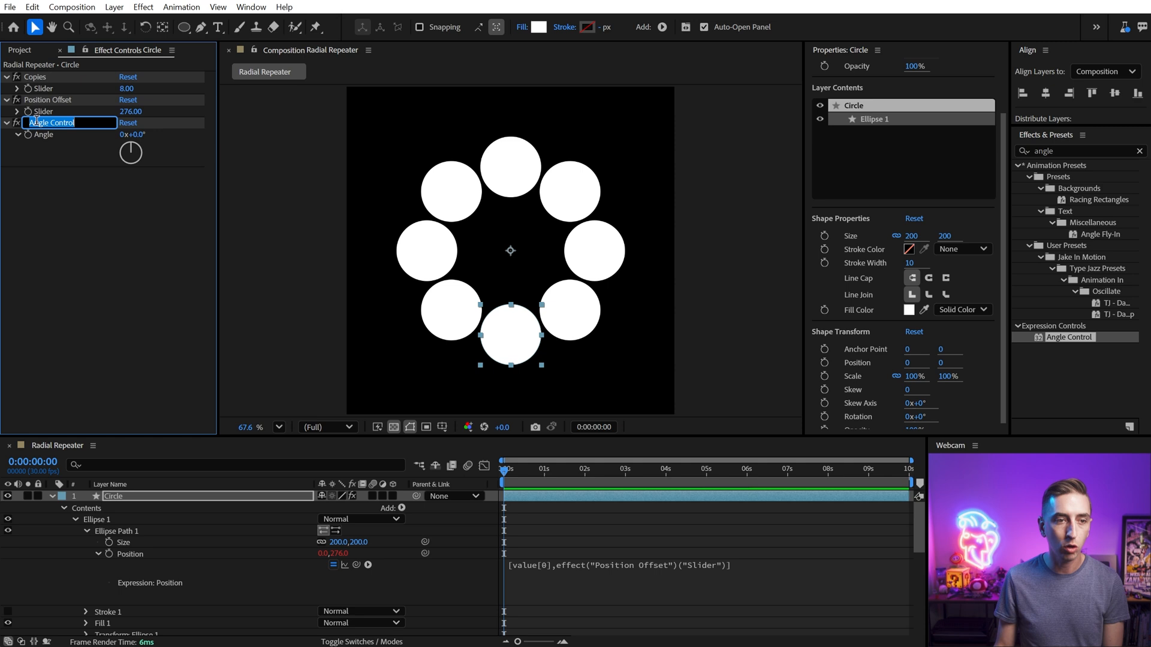
type("Rotation Offset")
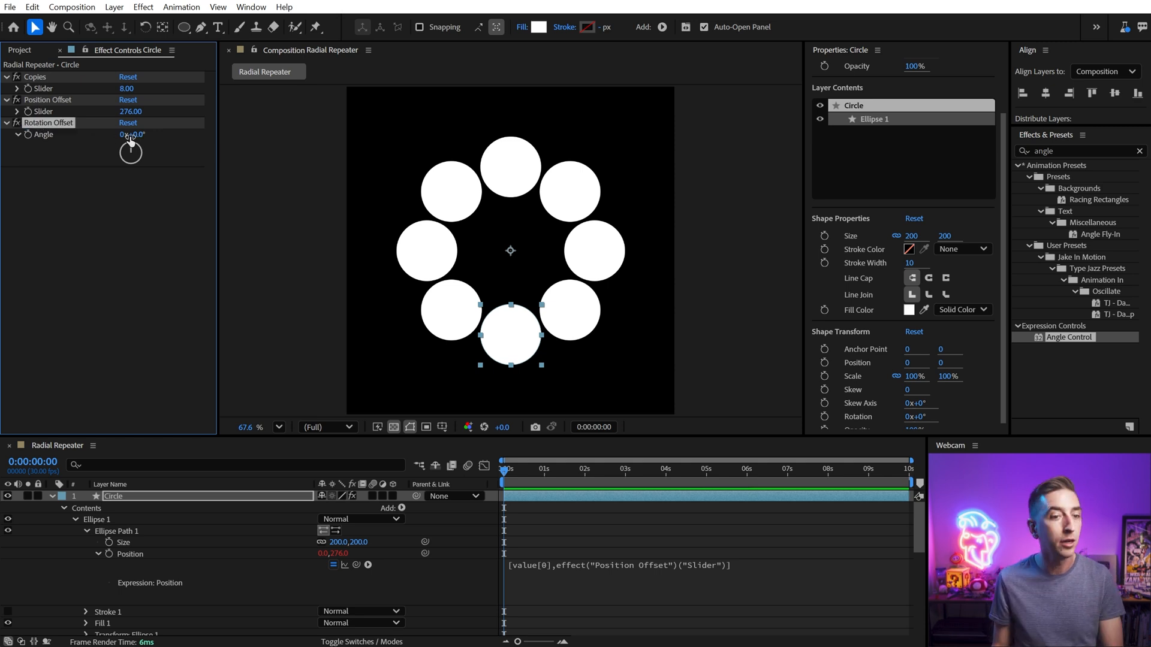
left_click_drag(131, 152, 136, 146)
type("360 / content(\"Repeater 1\").copies")
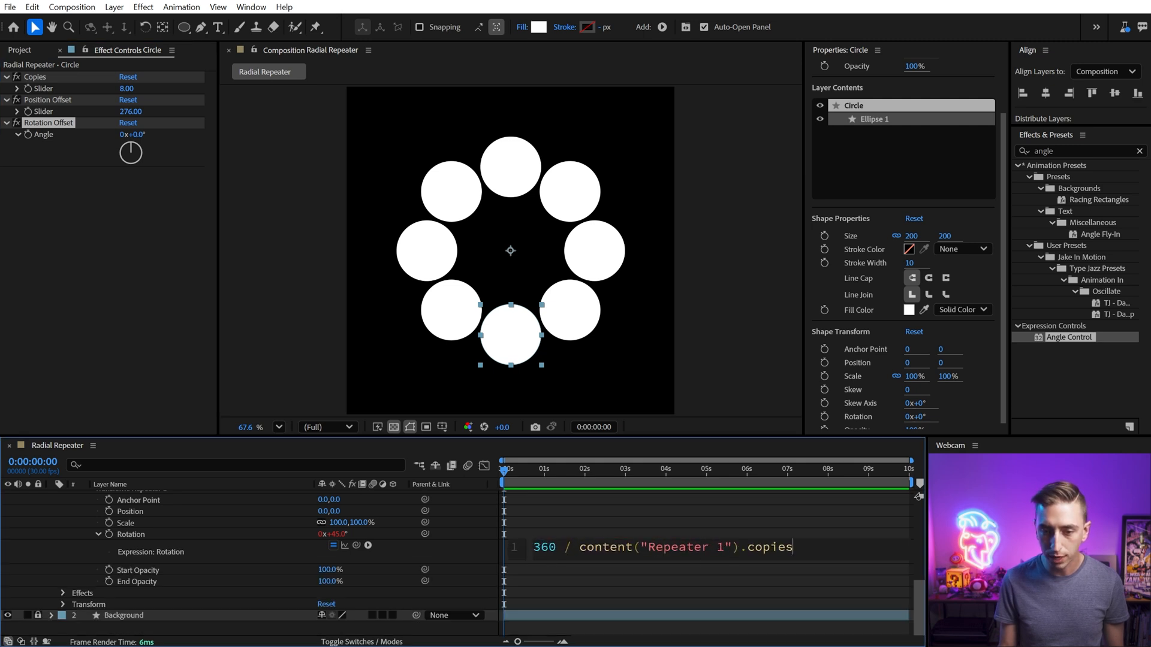
double_click(546, 549)
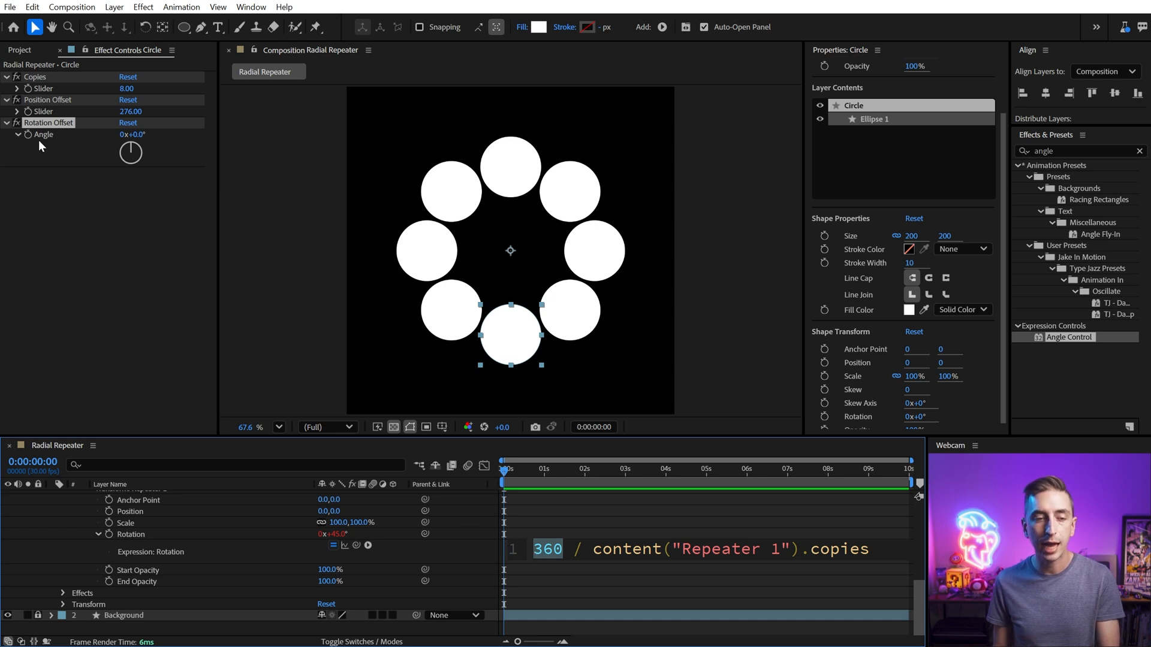
mouse_move(328, 387)
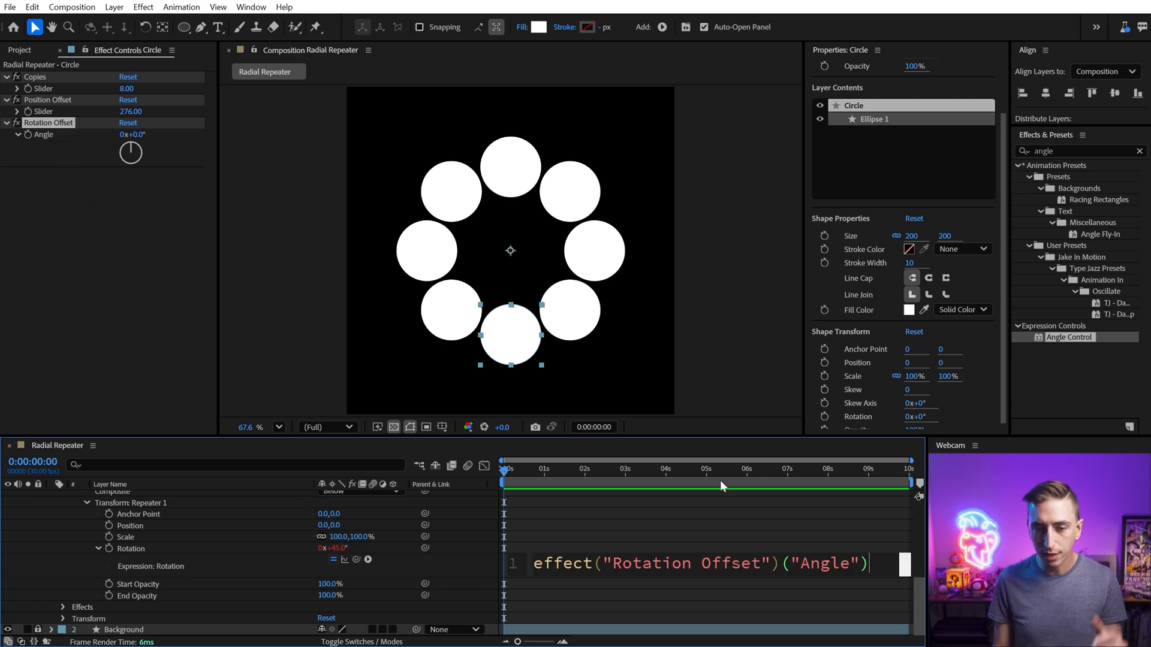
Rewrite the rotation expression as effect("Rotation Offset")("Angle") / content("Repeater 1").copies
type("/ content(\"Repeater 1\").copies")
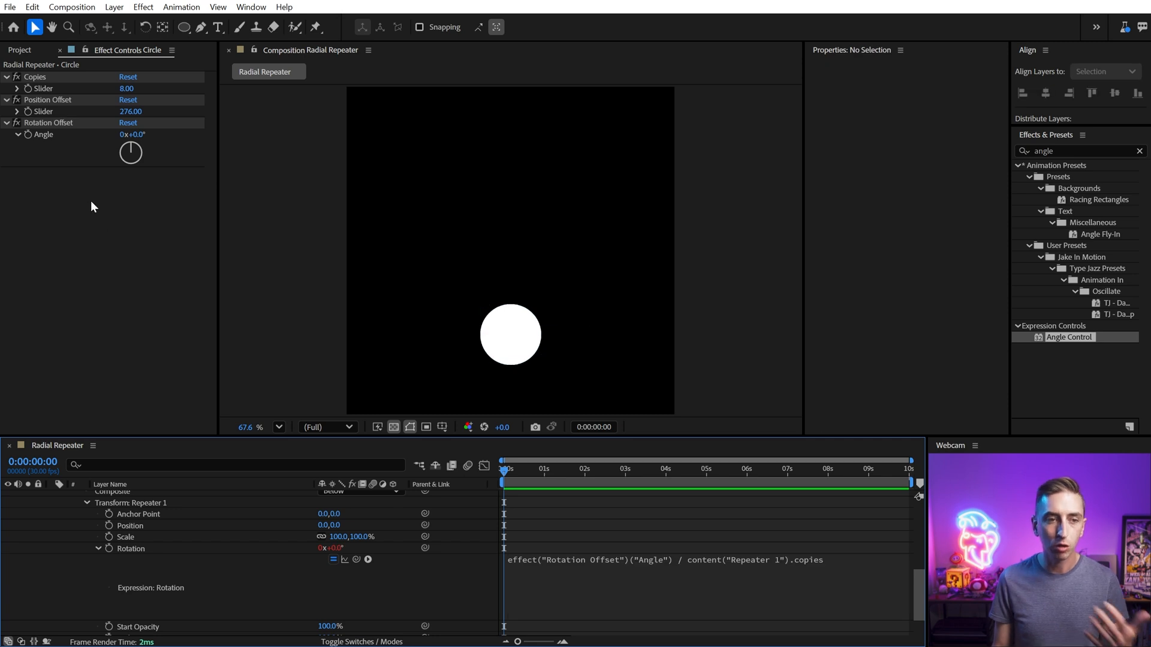
mouse_move(87, 132)
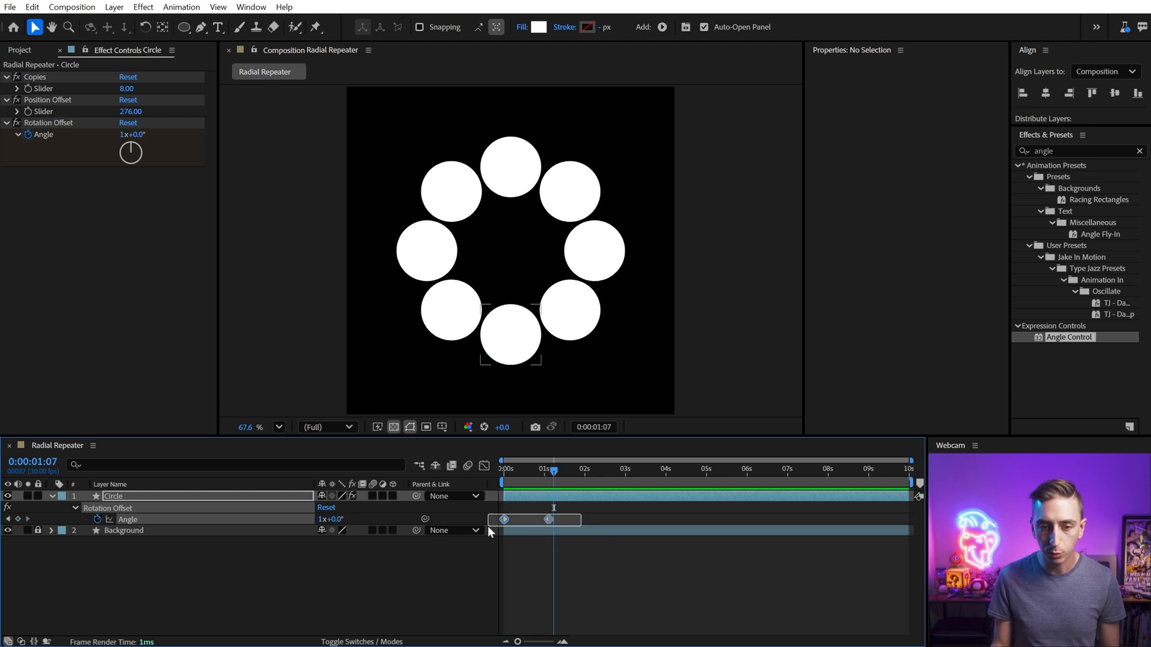
Steepen the Rotation Offset speed graph and park the playhead near 1.5 seconds
left_click(113, 496)
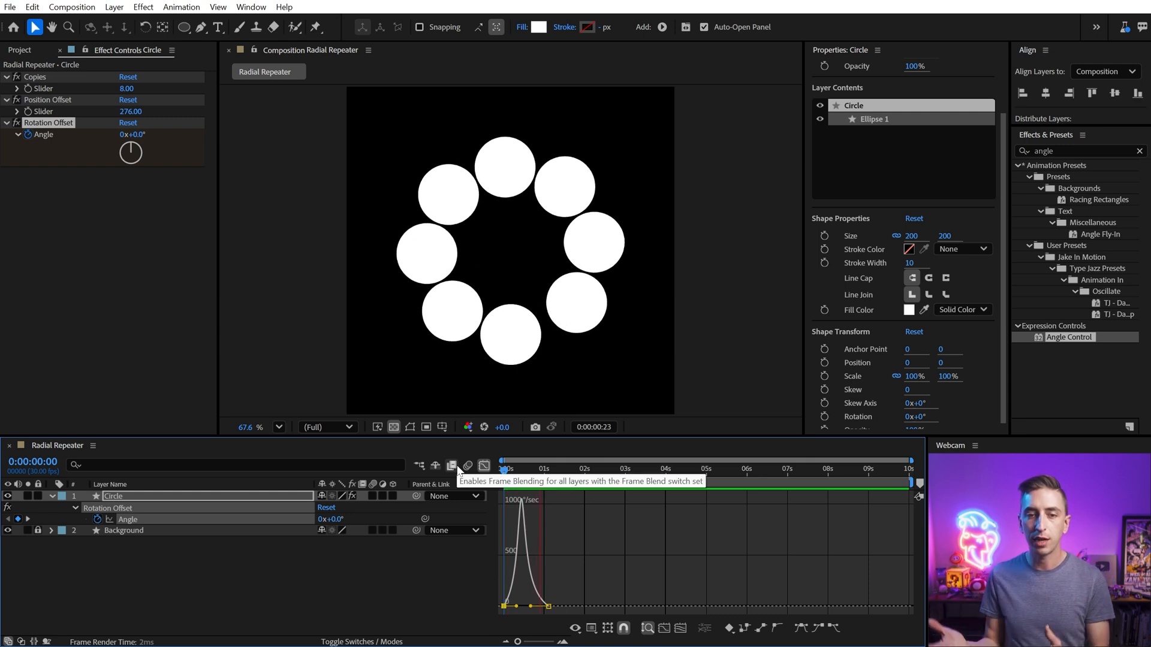
left_click(563, 469)
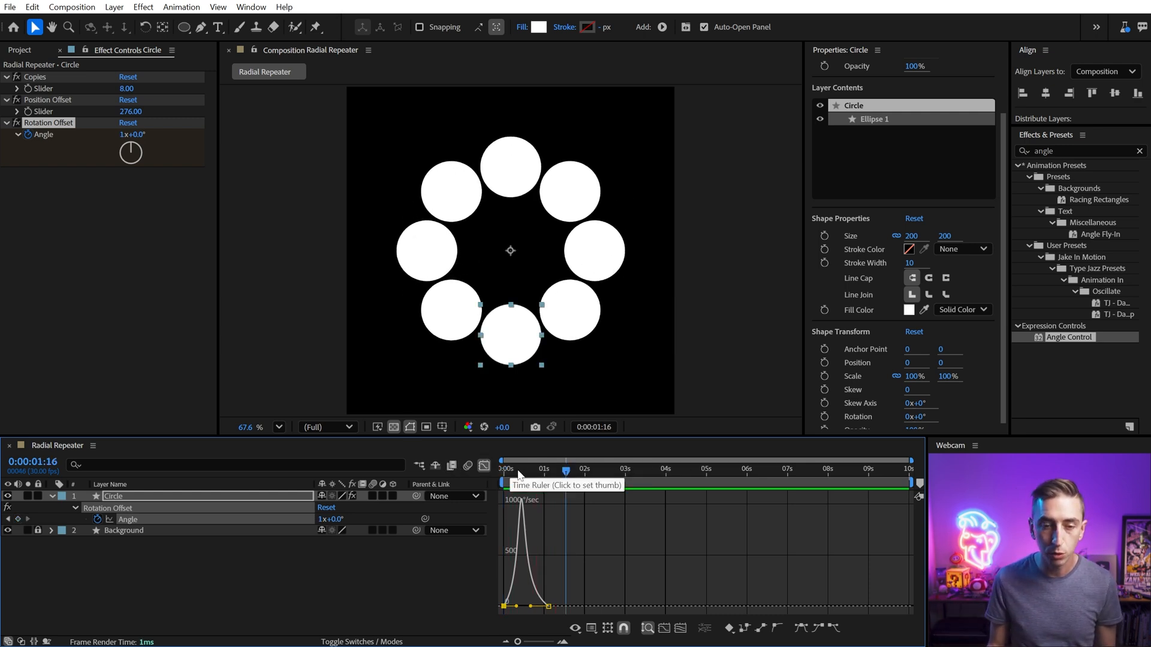
left_click(543, 472)
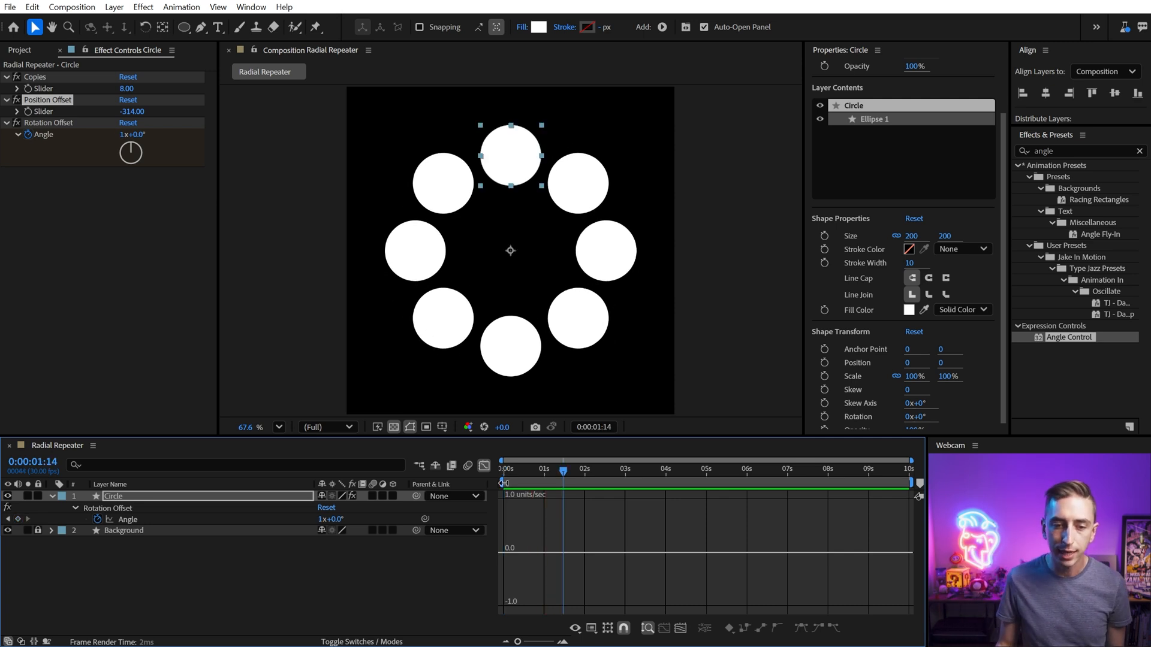
mouse_move(483, 466)
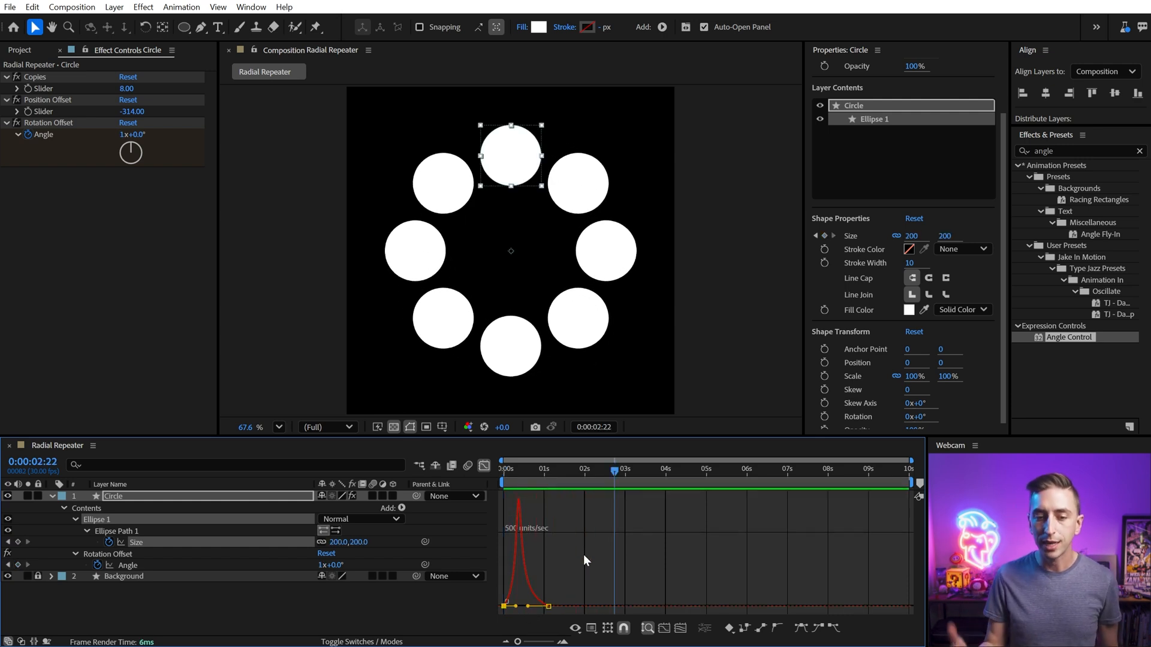
Select the Size keyframes in the Graph Editor to ease their speed curve
left_click(483, 465)
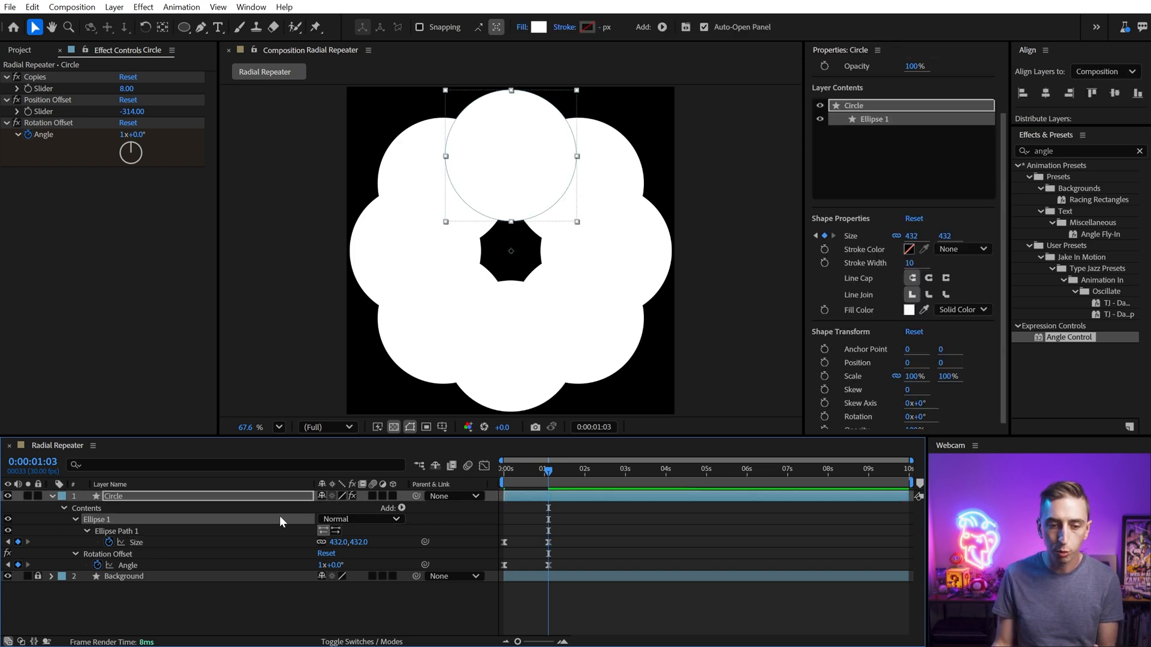
Show the Mode column via Toggle Switches / Modes in the timeline
left_click(358, 519)
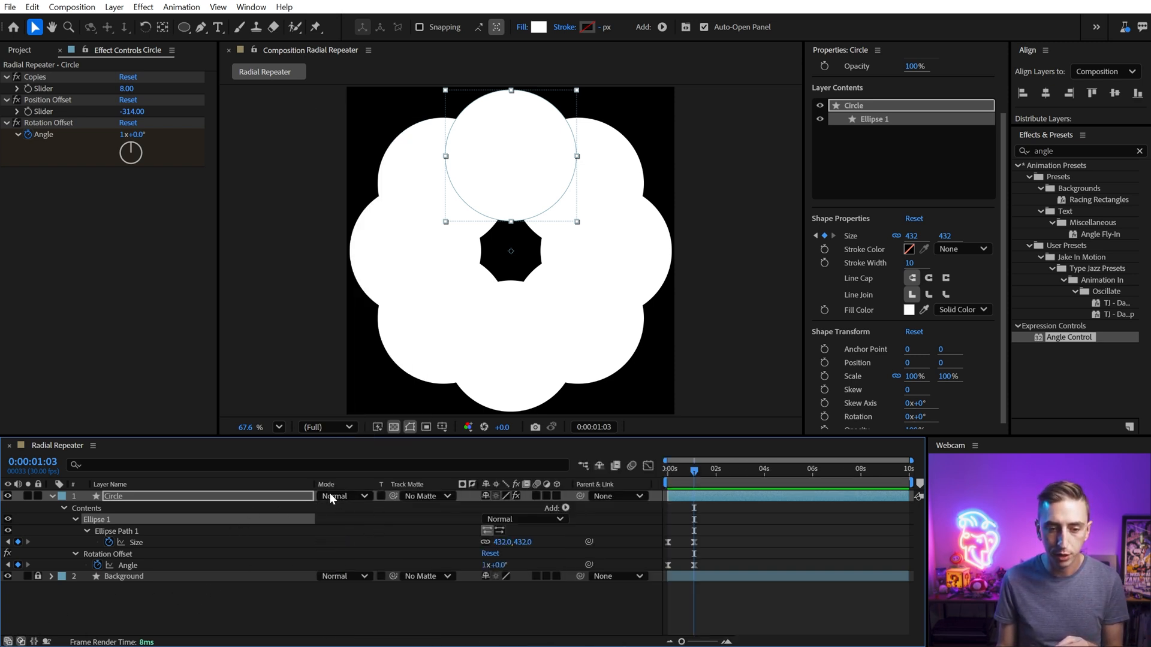
left_click(339, 495)
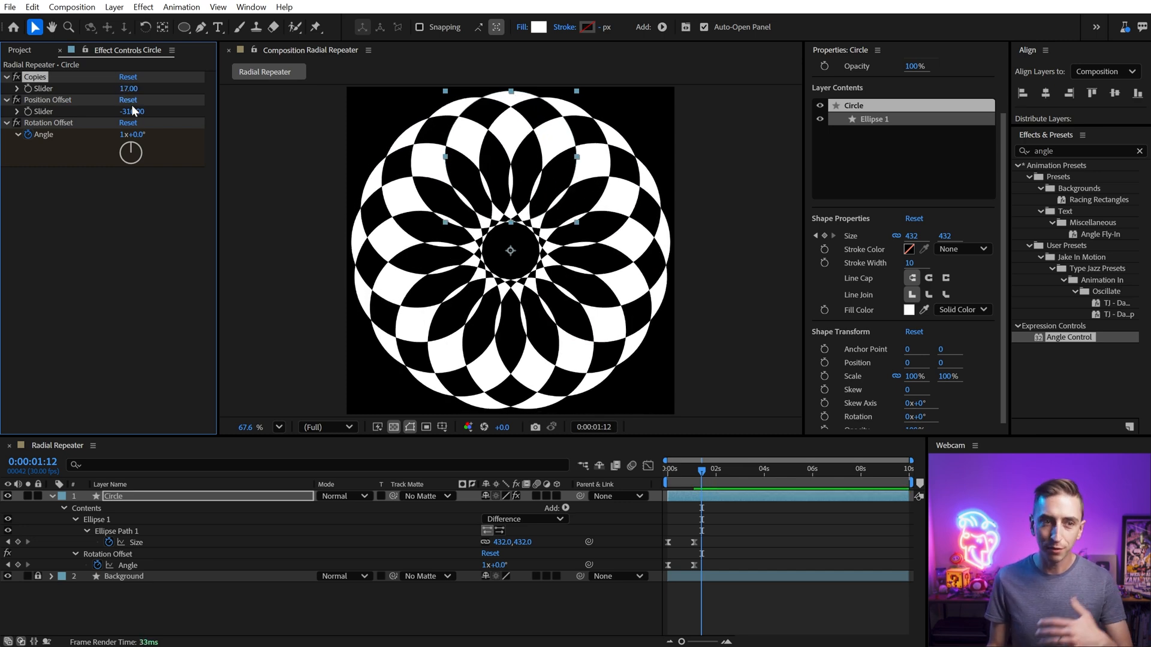
Scrub Position Offset to -257 and raise Copies to 25 for a denser pattern
left_click_drag(132, 110, 132, 110)
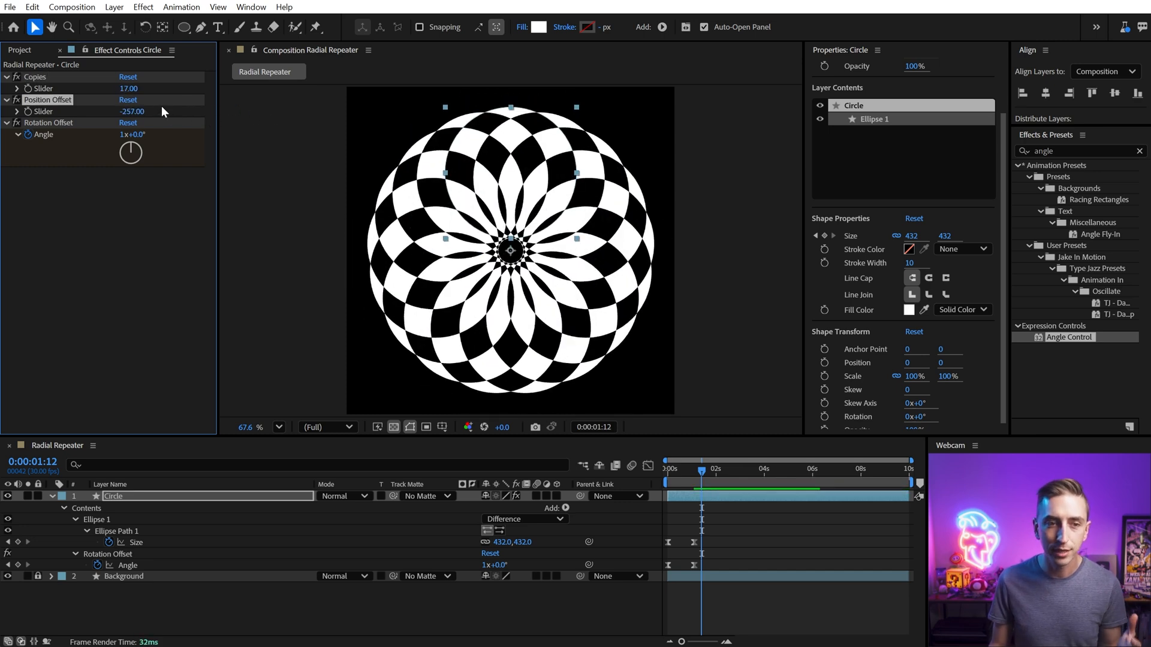
left_click_drag(128, 88, 135, 88)
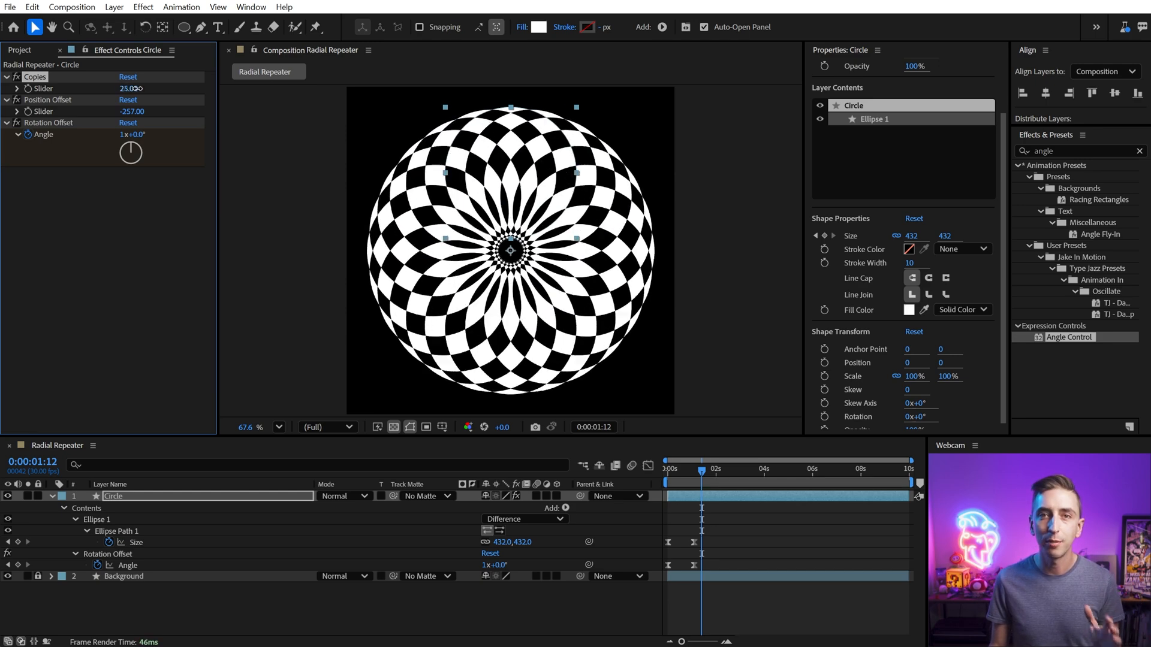